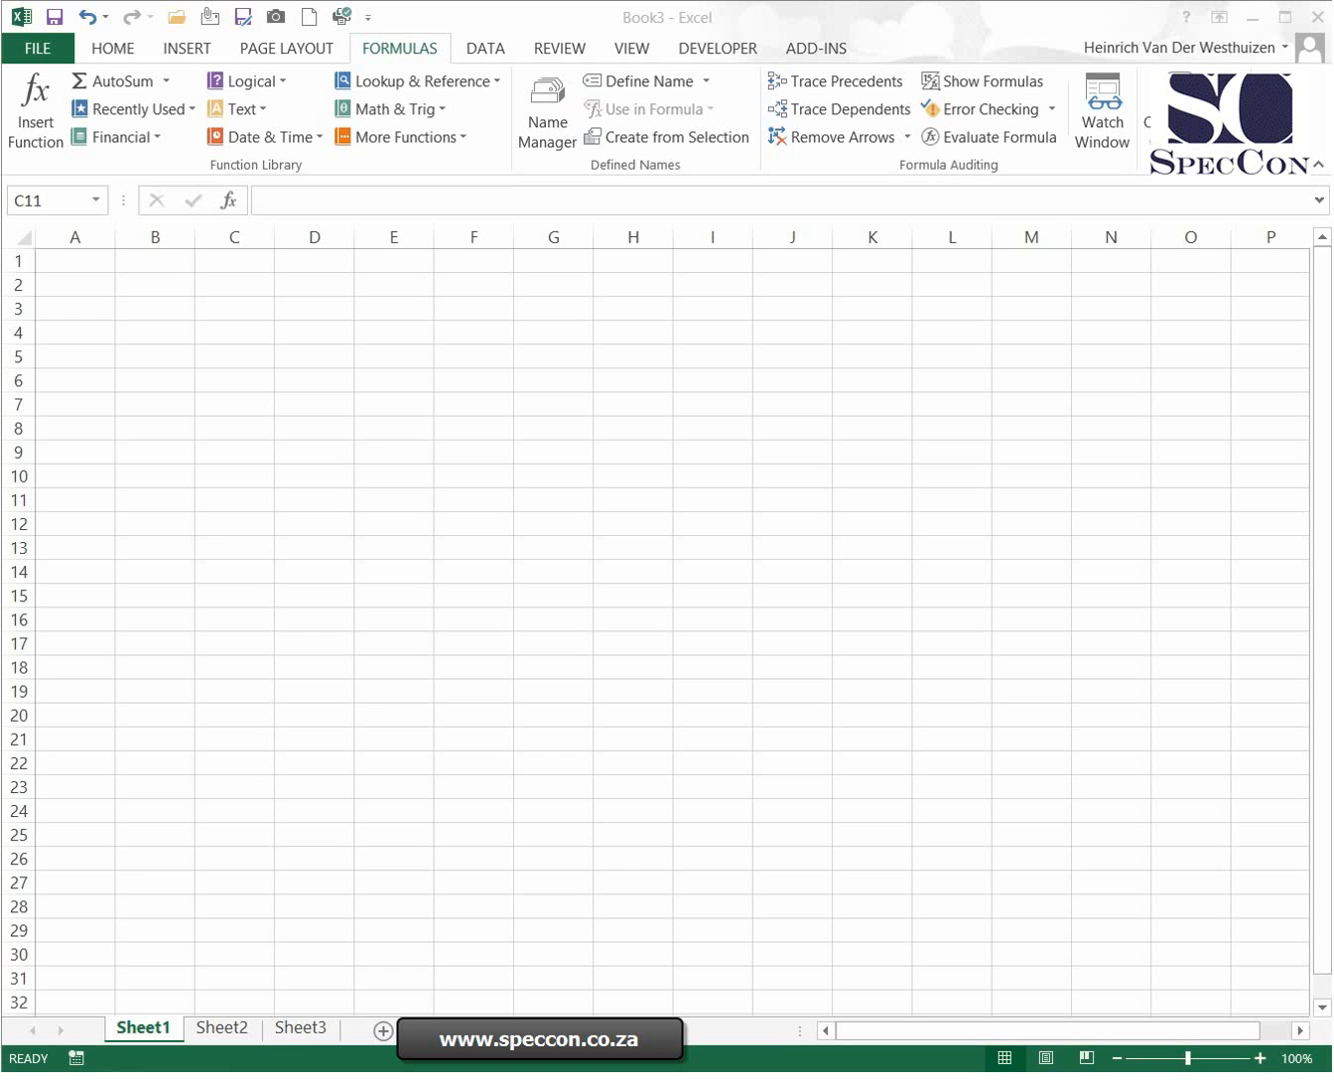
{"action": "mouse_move", "coordinate": [104, 268]}
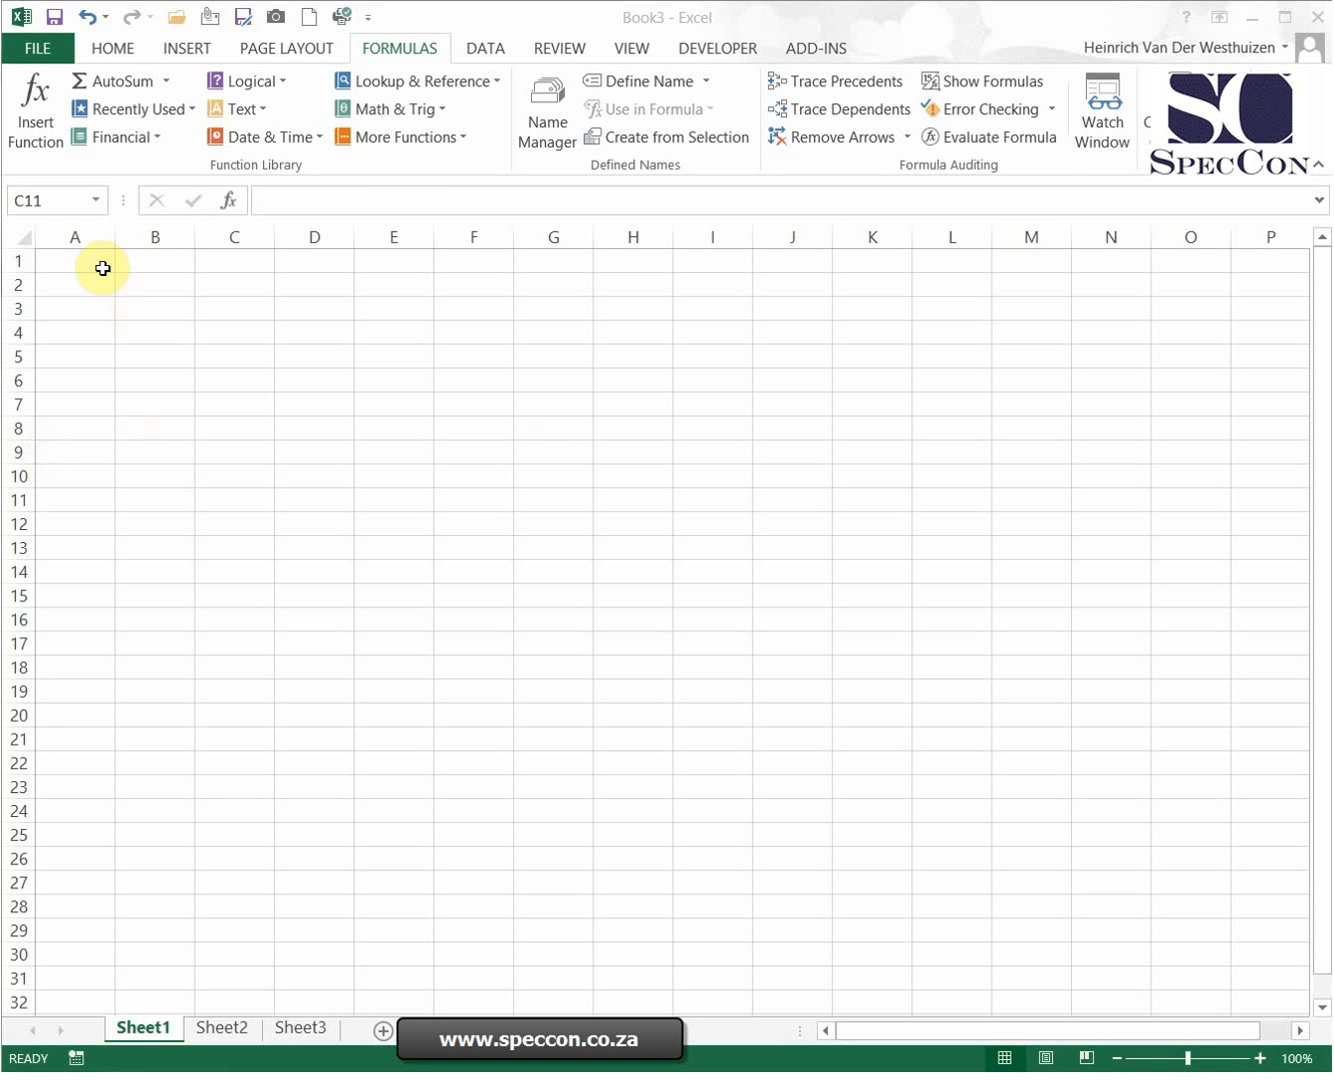
Enter 4 in Sheet1 A1 and 1 in Sheet3 A1, then show the blank Sheet4.
{"action": "type", "text": "4"}
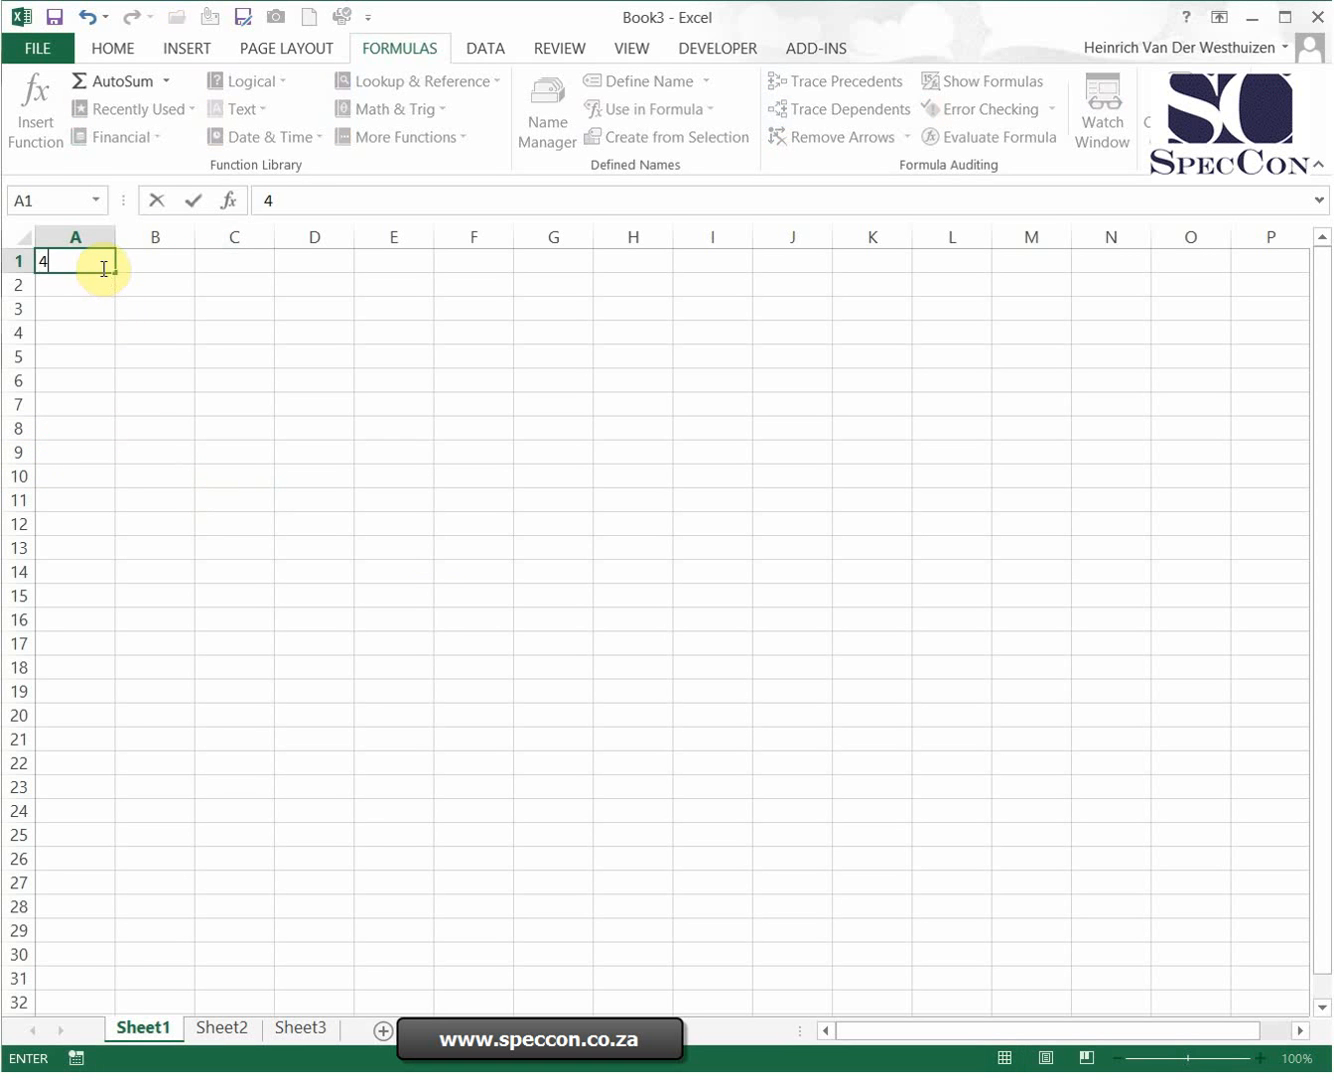
{"action": "left_click", "coordinate": [222, 1028]}
{"action": "type", "text": "1"}
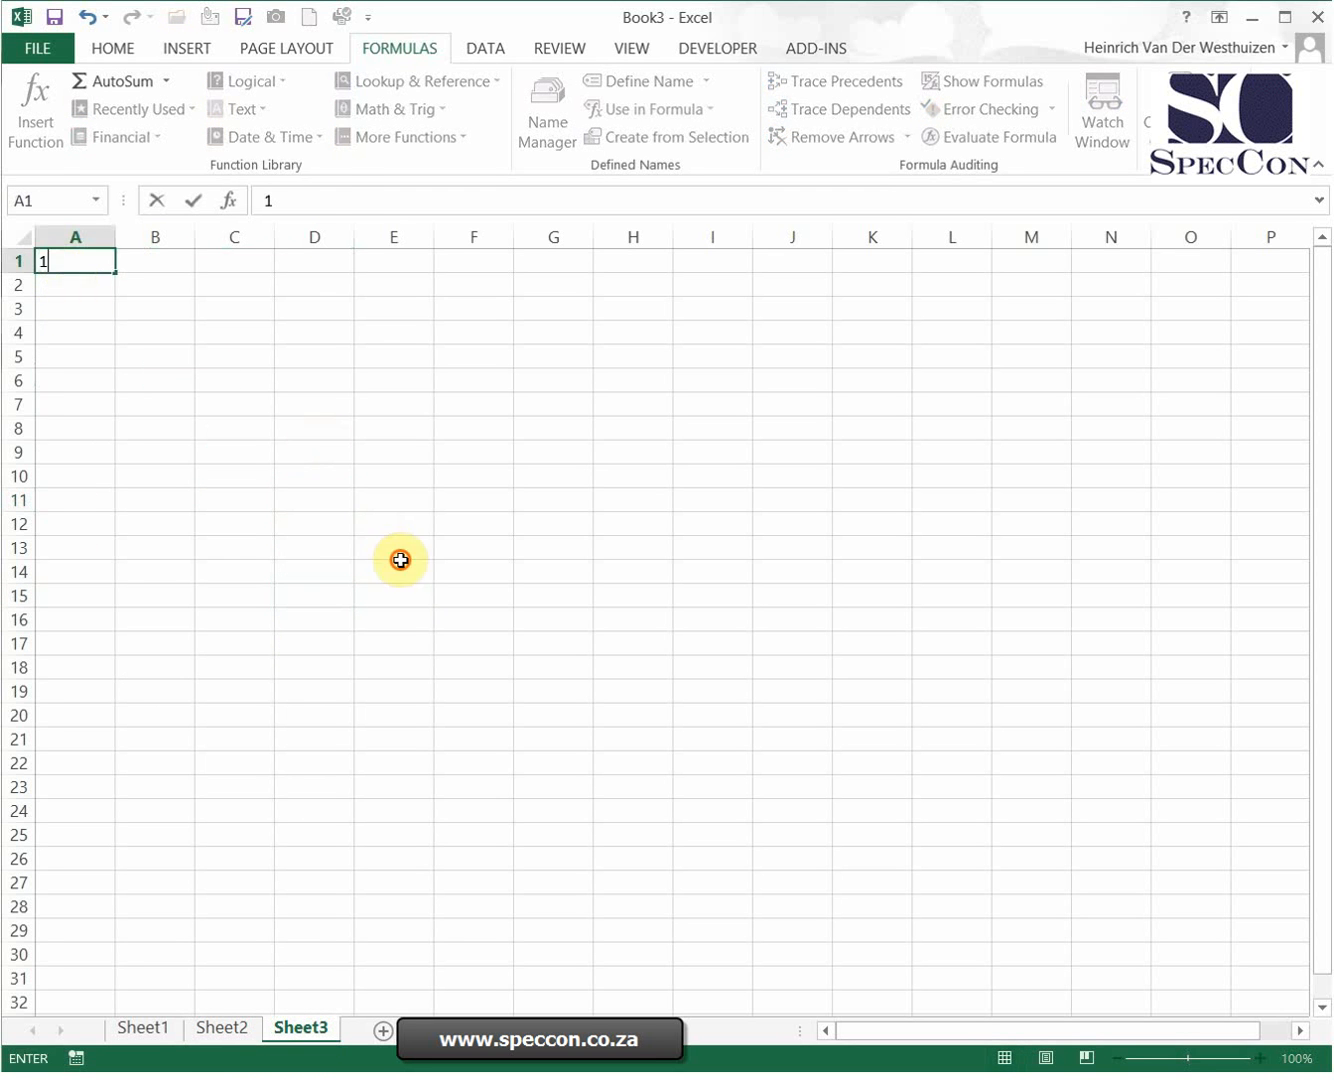
{"action": "left_click", "coordinate": [392, 572]}
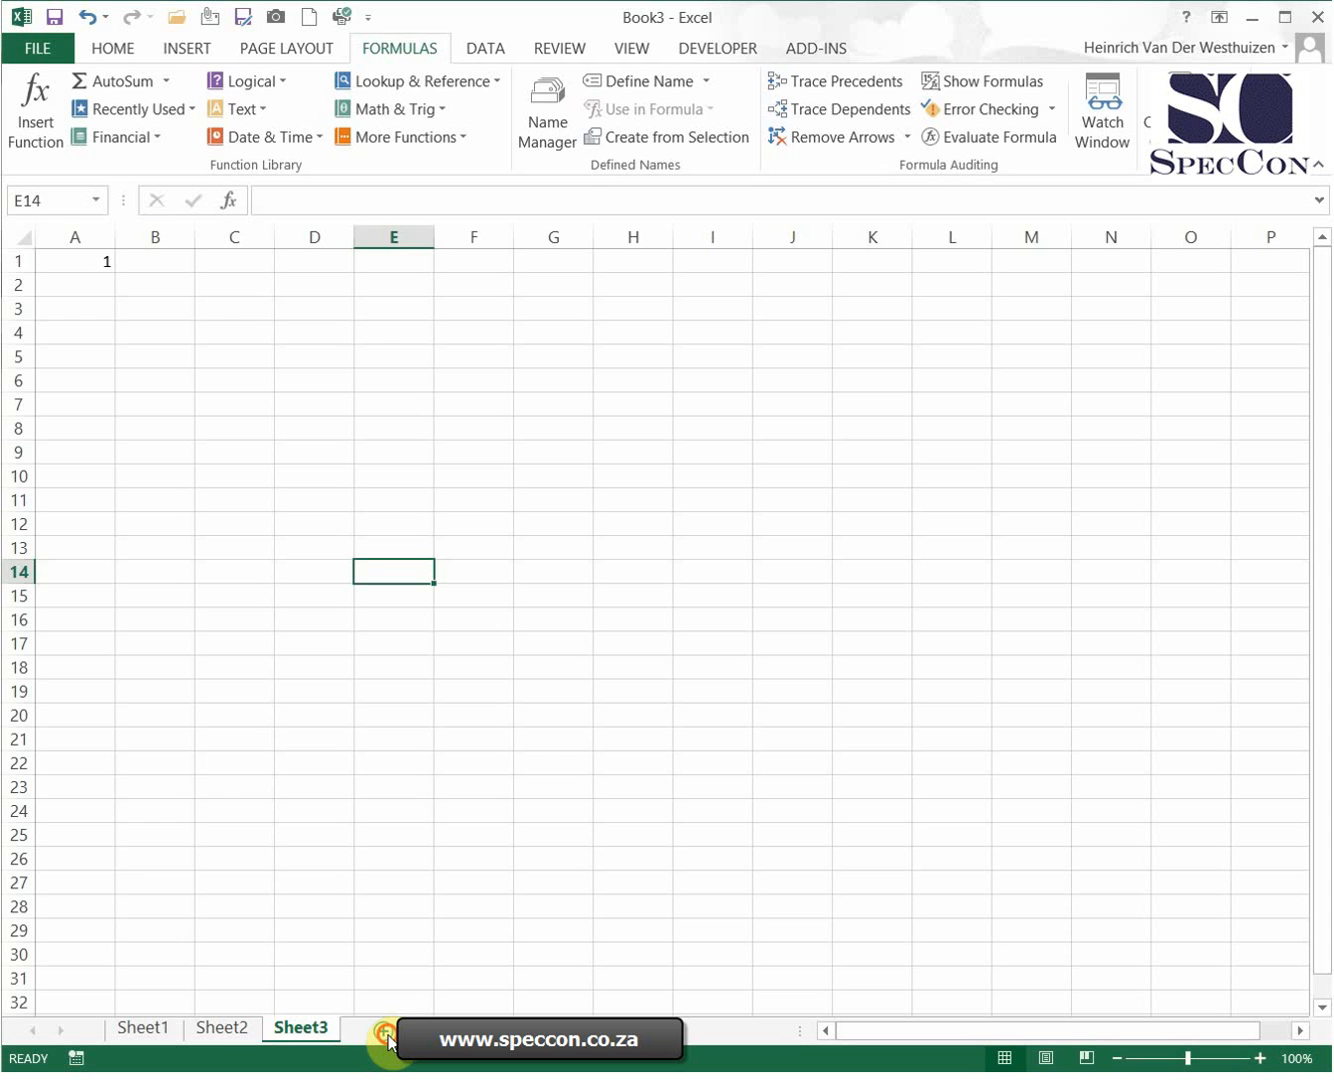
{"action": "left_click", "coordinate": [380, 1028]}
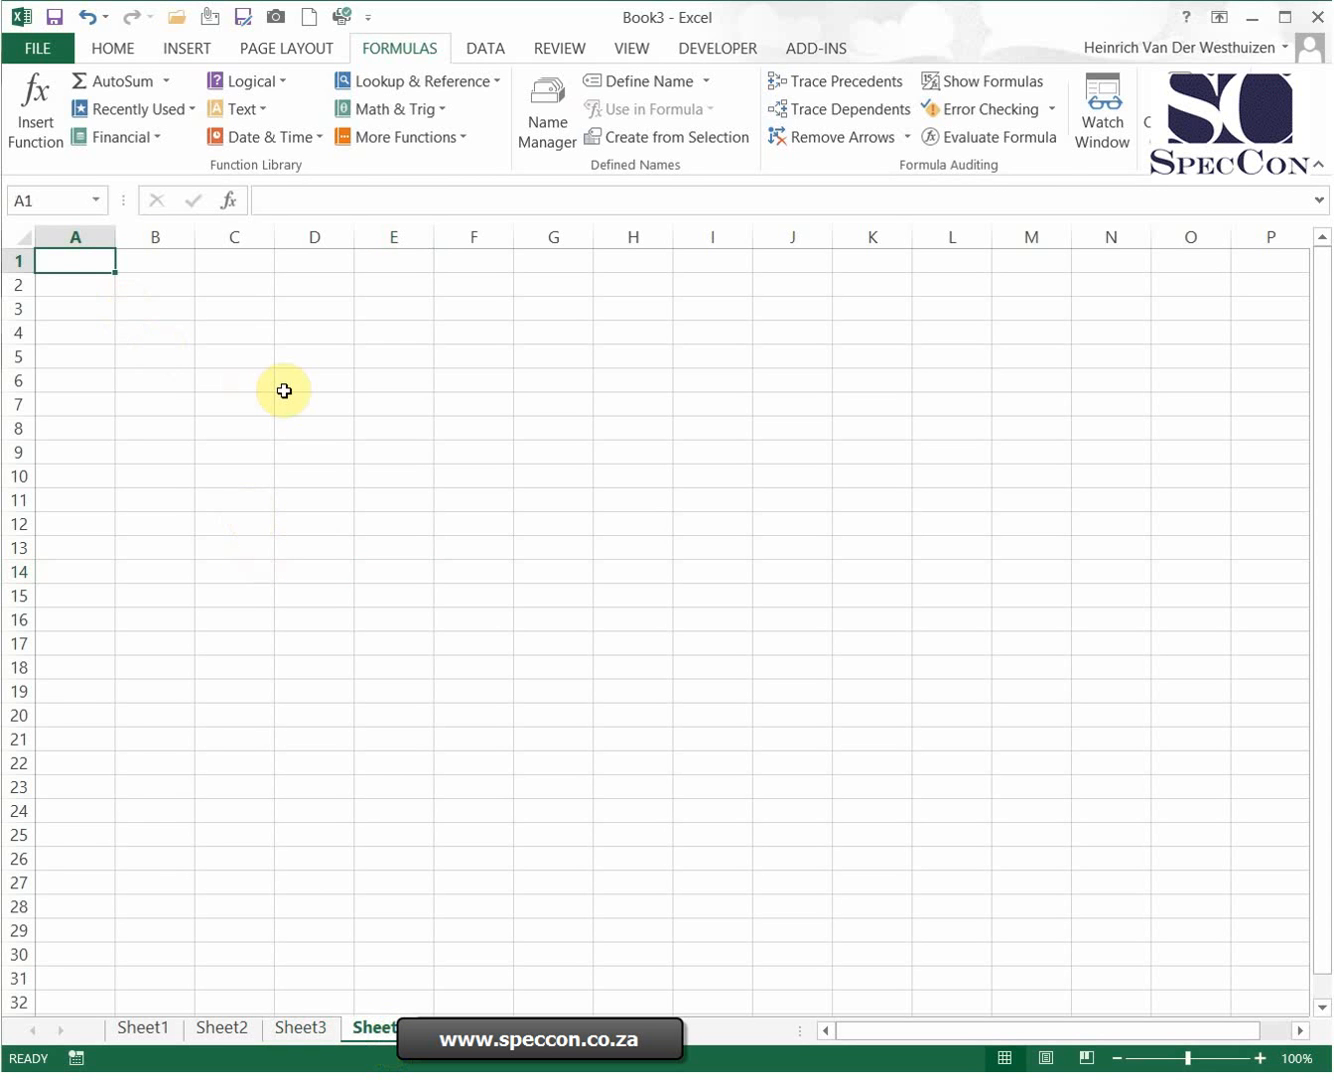
{"action": "mouse_move", "coordinate": [164, 278]}
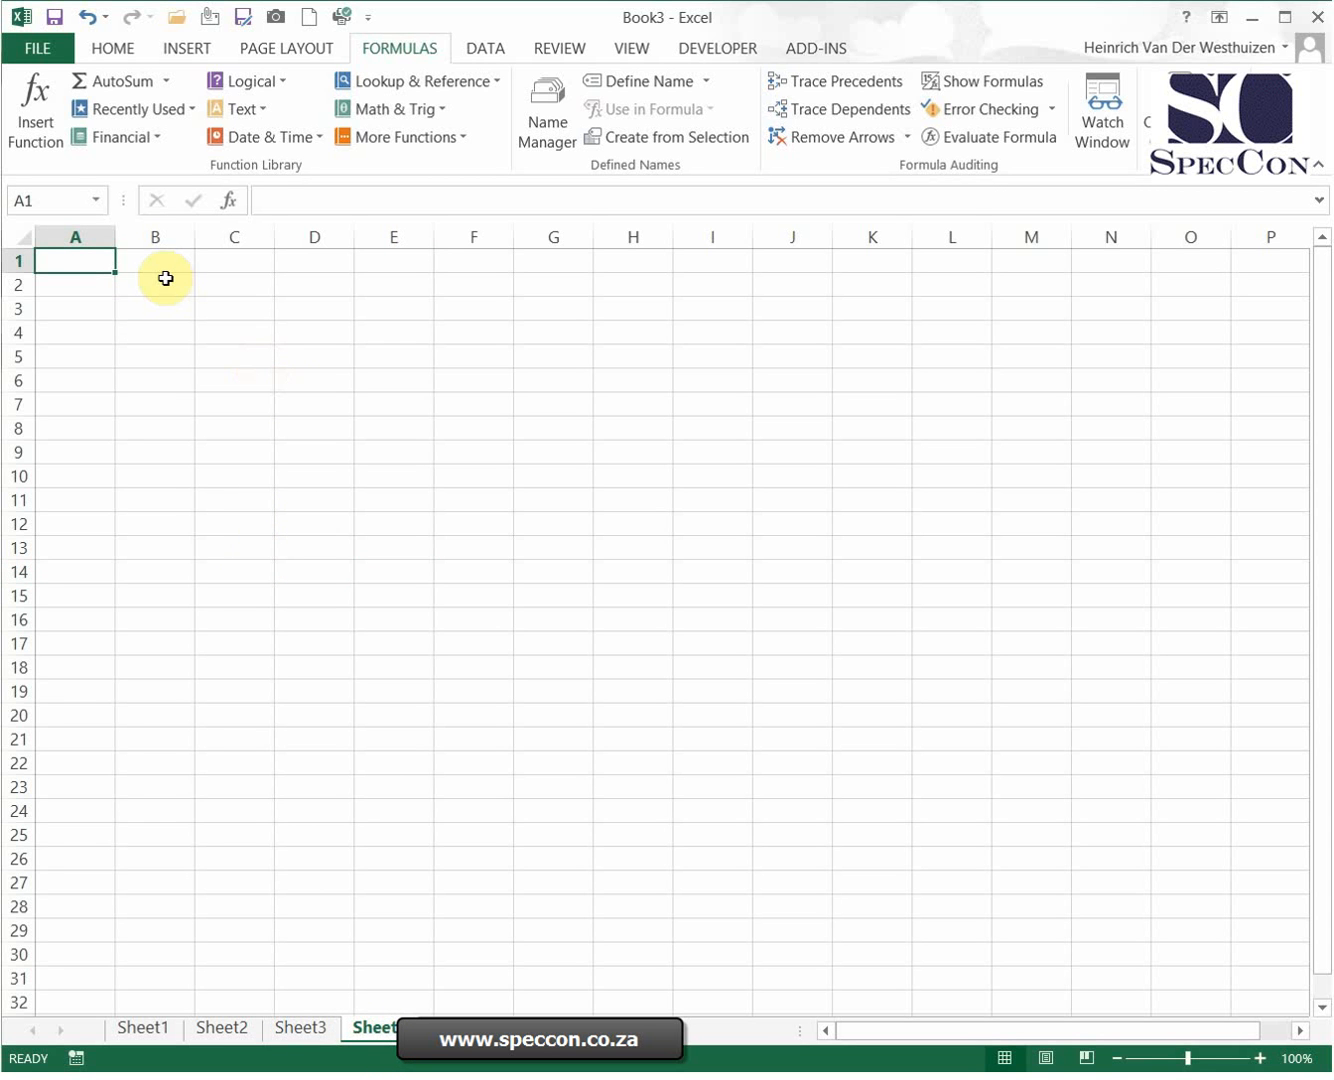
In Sheet4 A1 enter =Sheet1!A1+Sheet2!A1+Sheet3!A1, totalling 8.
{"action": "type", "text": "=Sheet1!"}
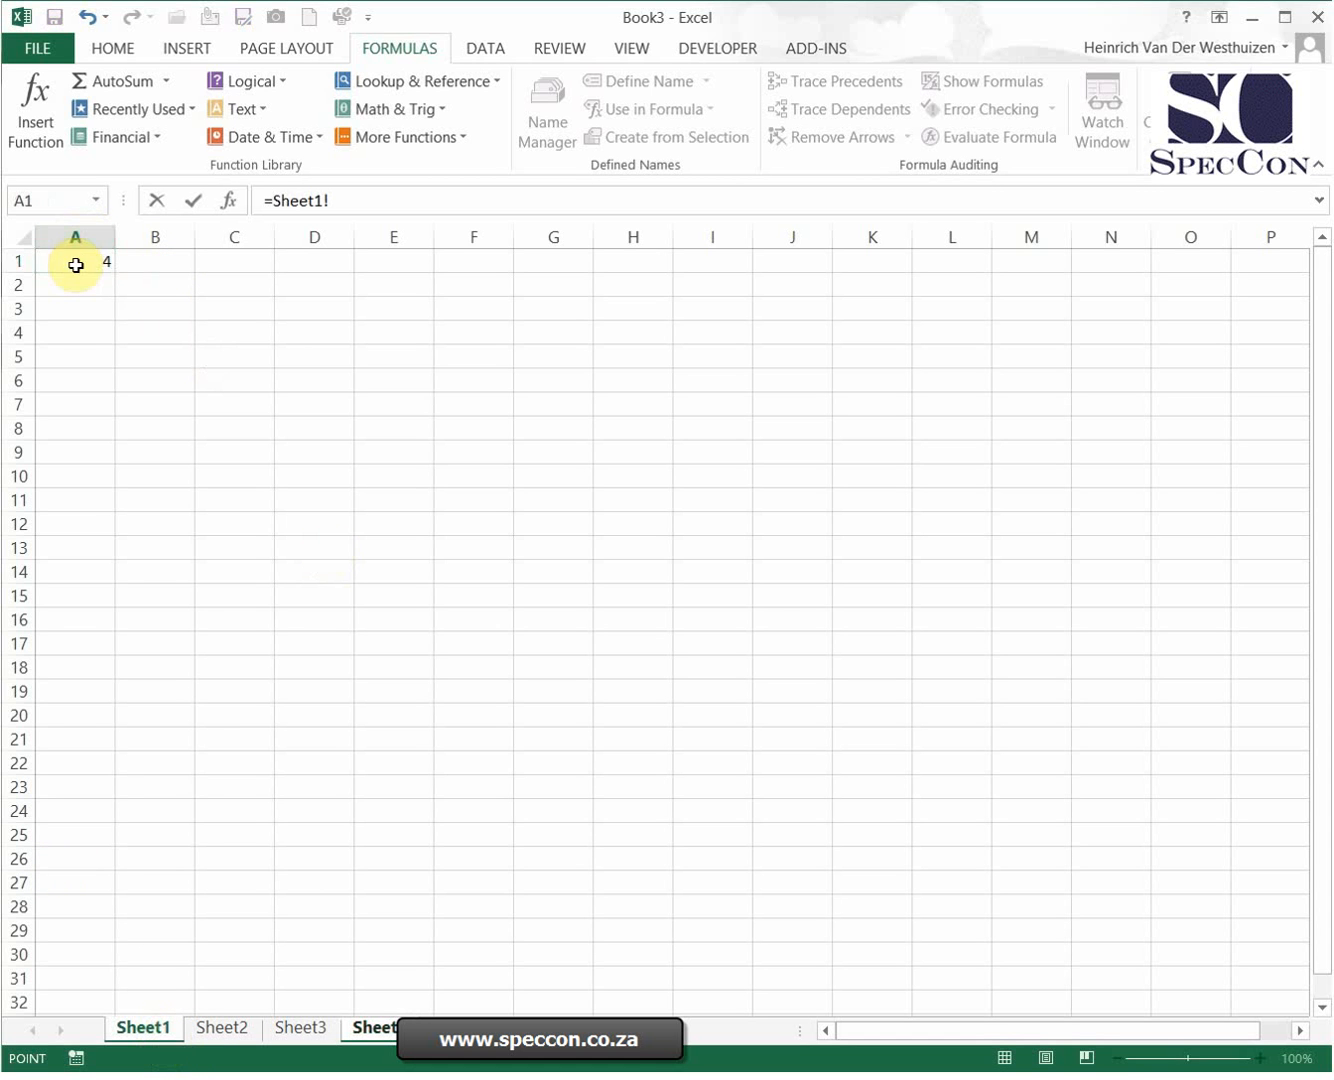
{"action": "left_click", "coordinate": [74, 260]}
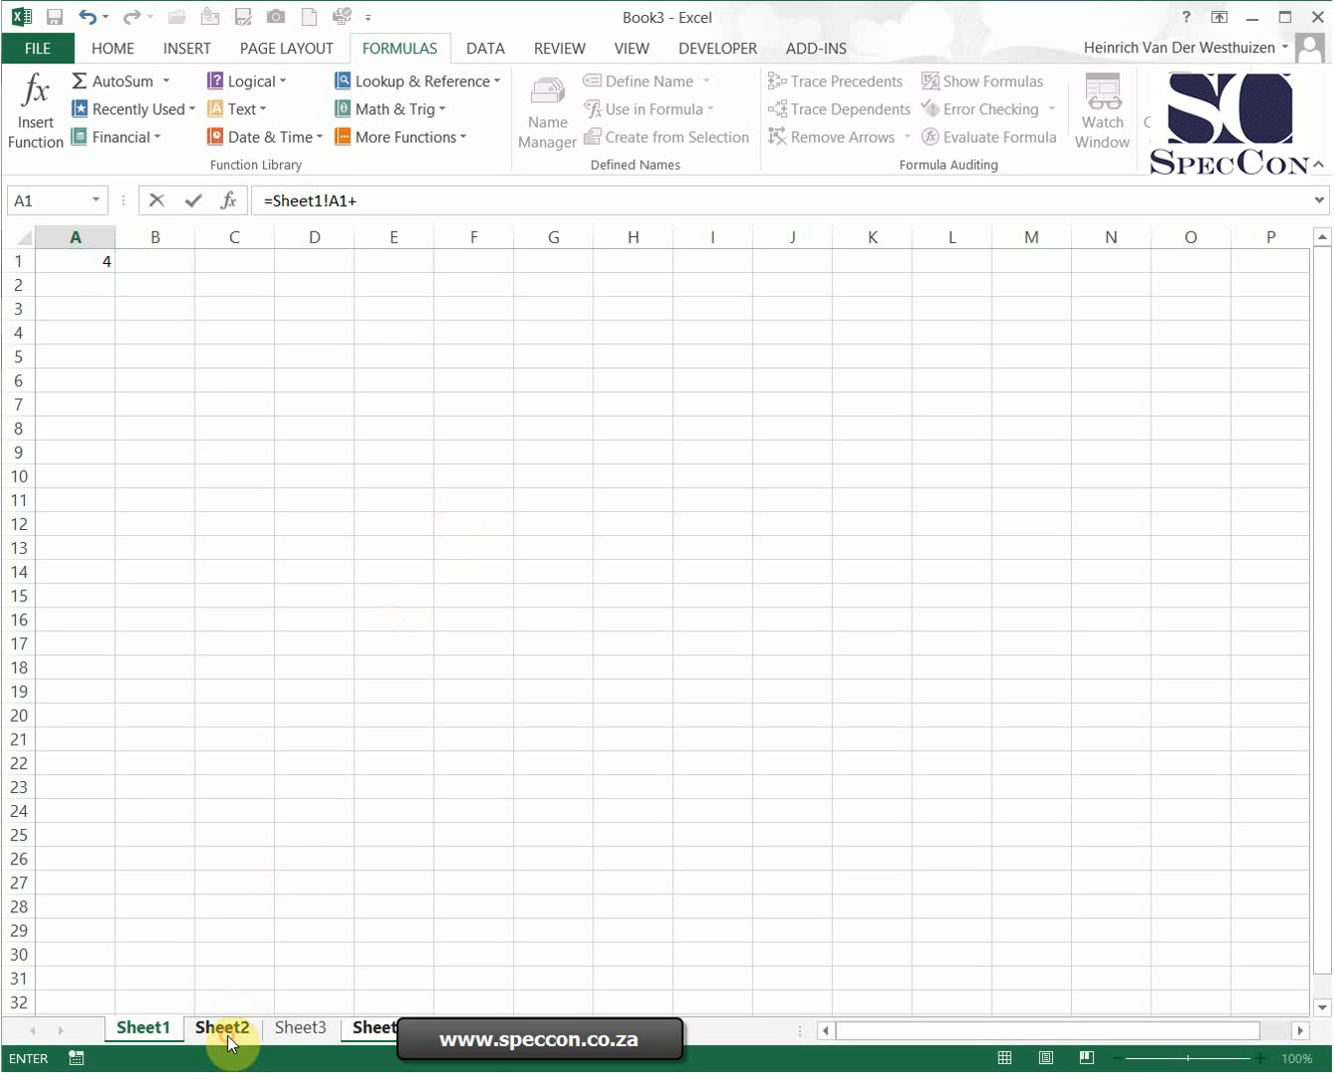
{"action": "left_click", "coordinate": [222, 1028]}
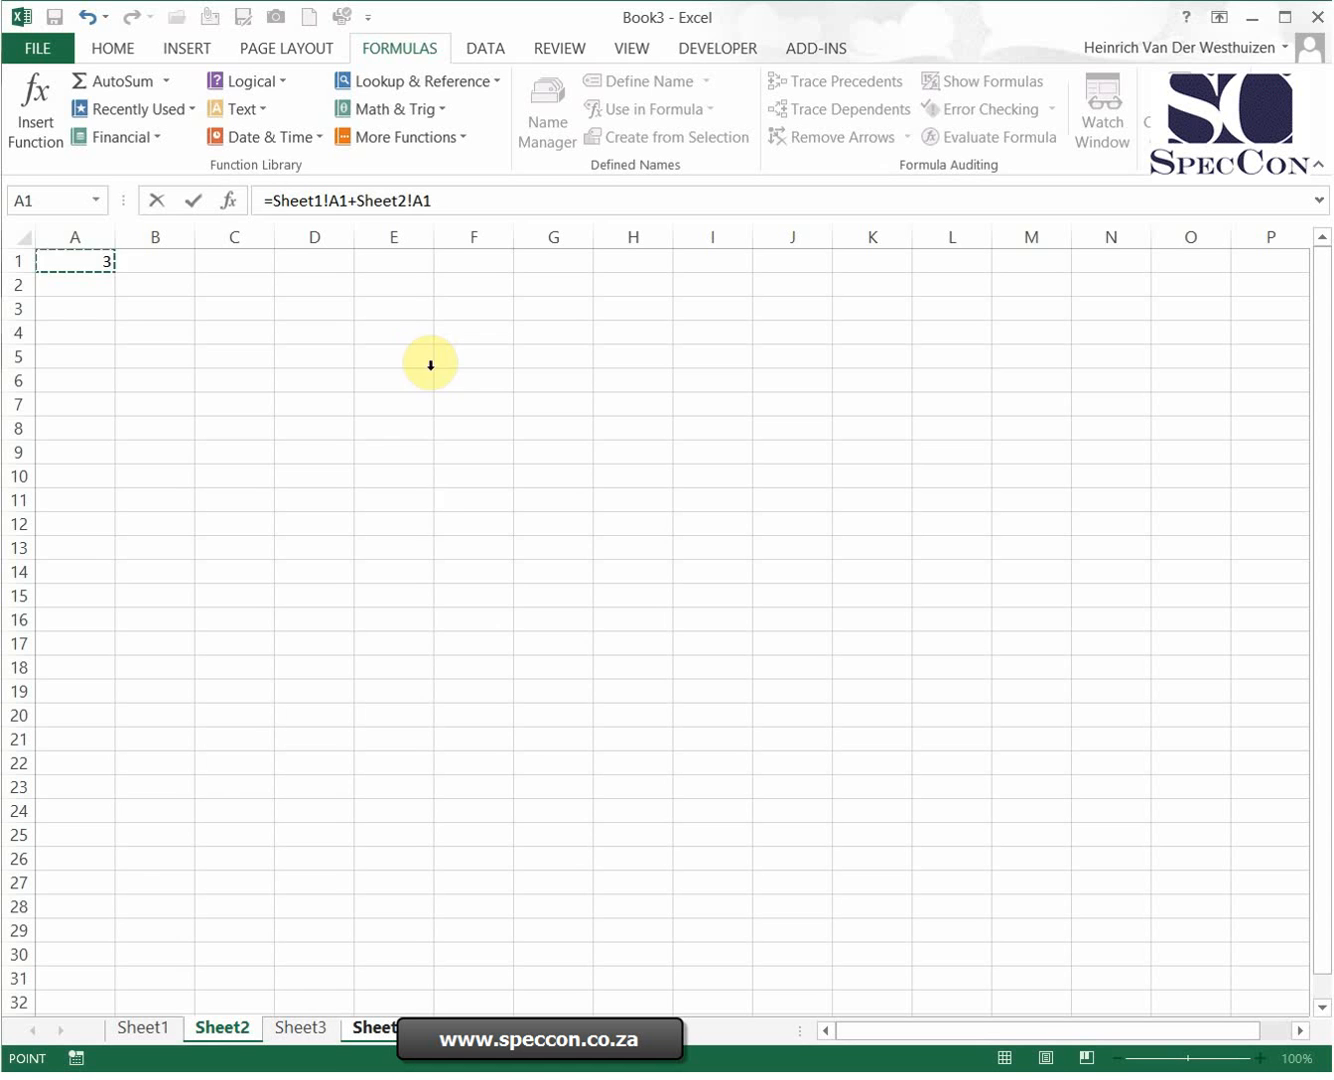
{"action": "left_click", "coordinate": [300, 1028]}
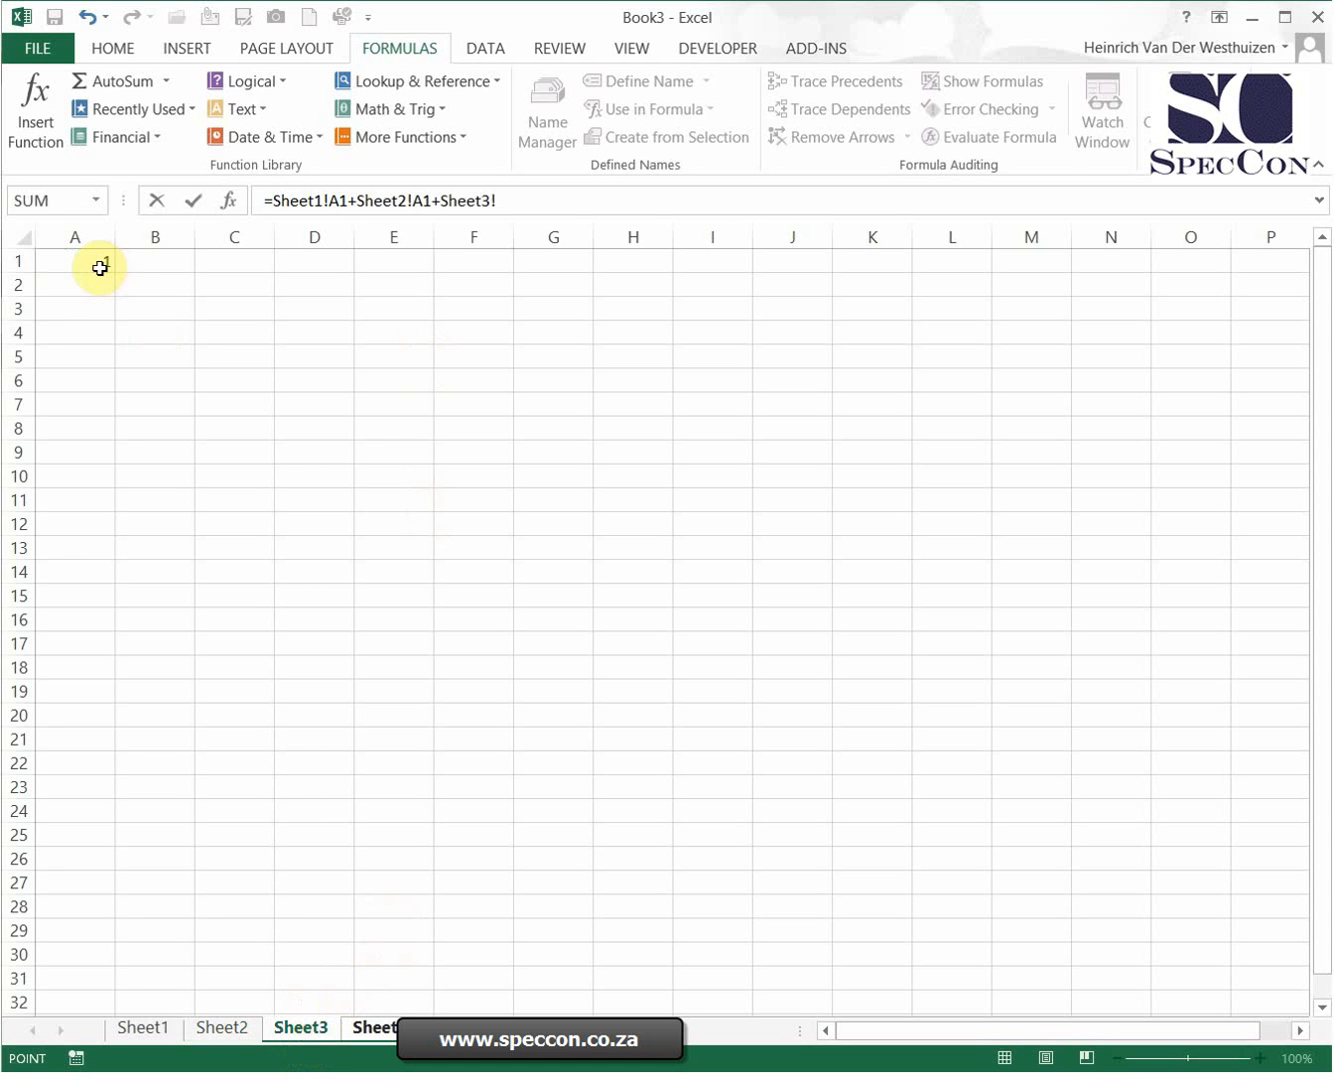
{"action": "type", "text": "A1"}
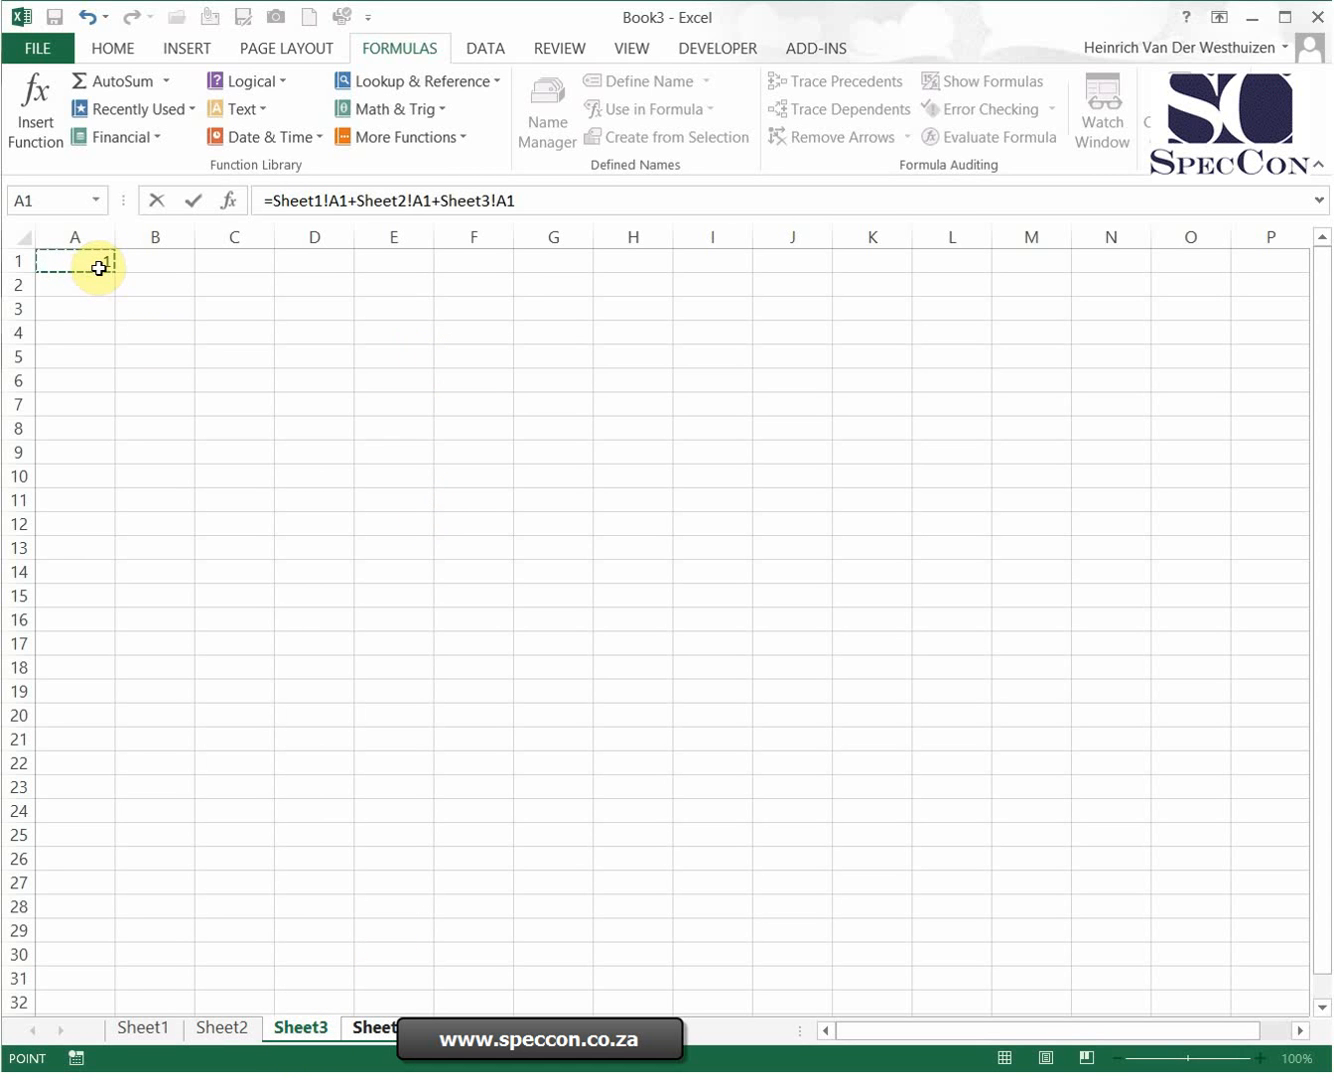
{"action": "key", "text": "Return"}
{"action": "type", "text": "=sum("}
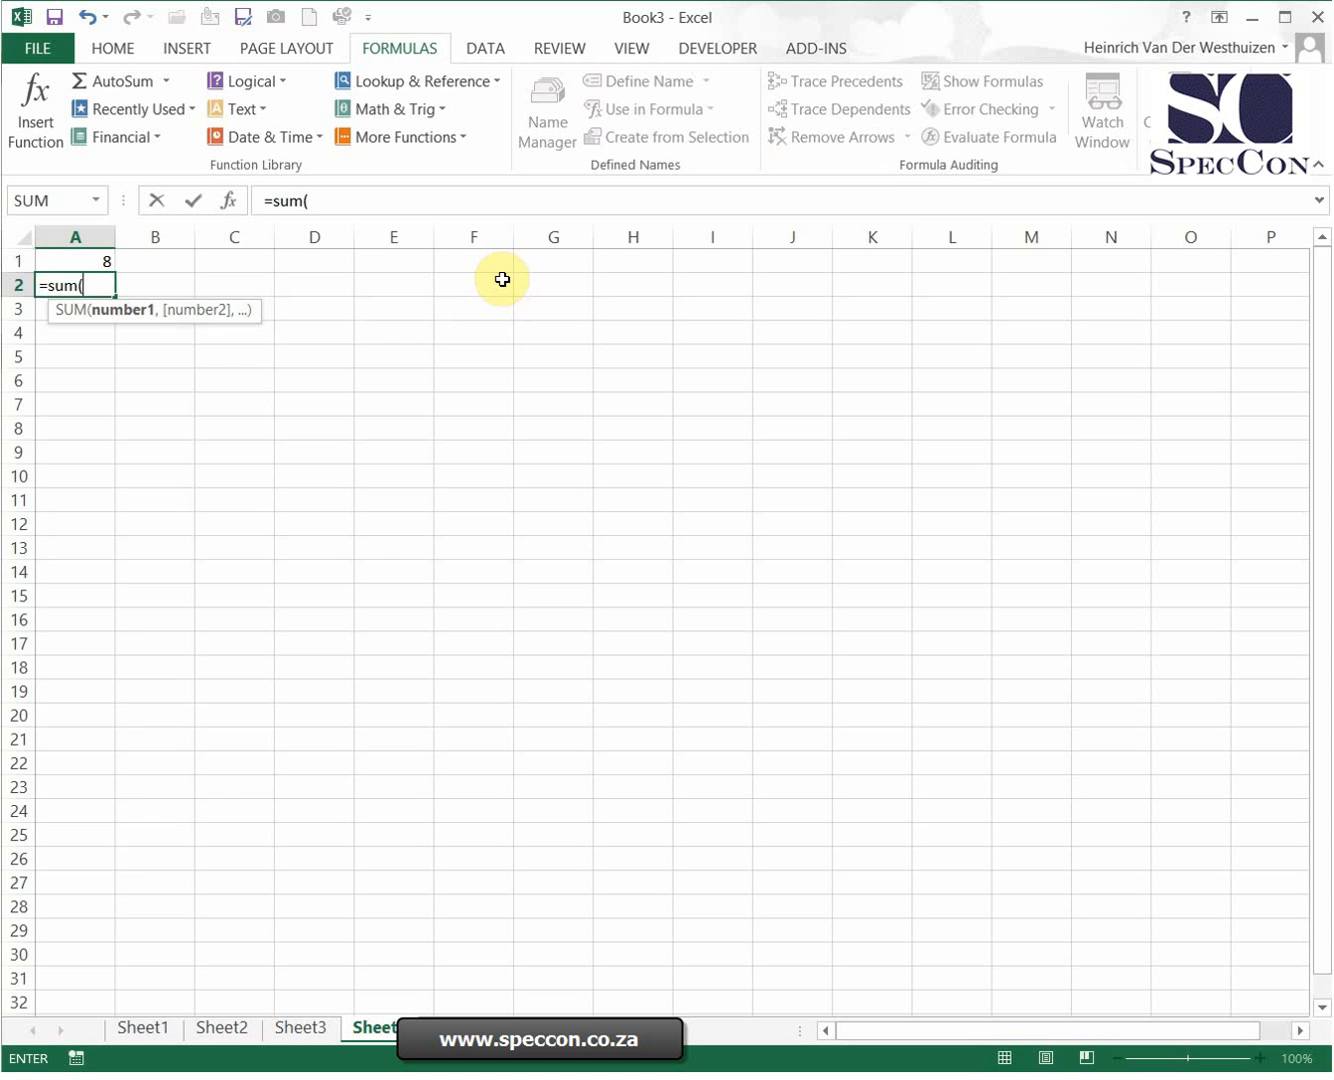
In Sheet4 A2 enter the 3D formula =SUM(Sheet1:Sheet3!A1).
{"action": "left_click", "coordinate": [144, 1028]}
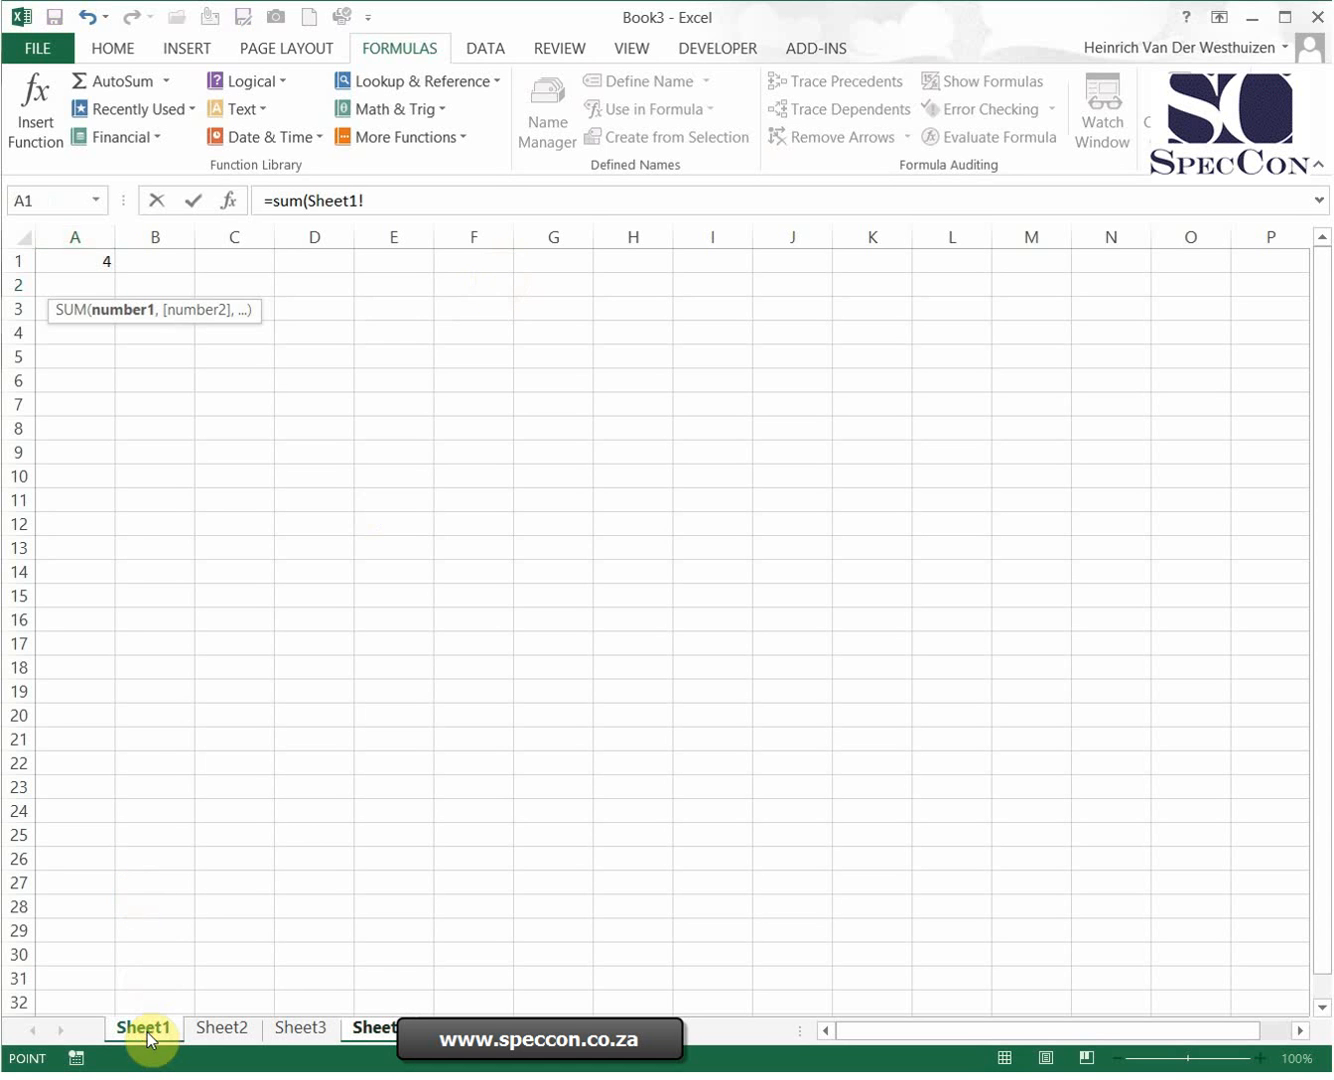
{"action": "left_click", "coordinate": [74, 260]}
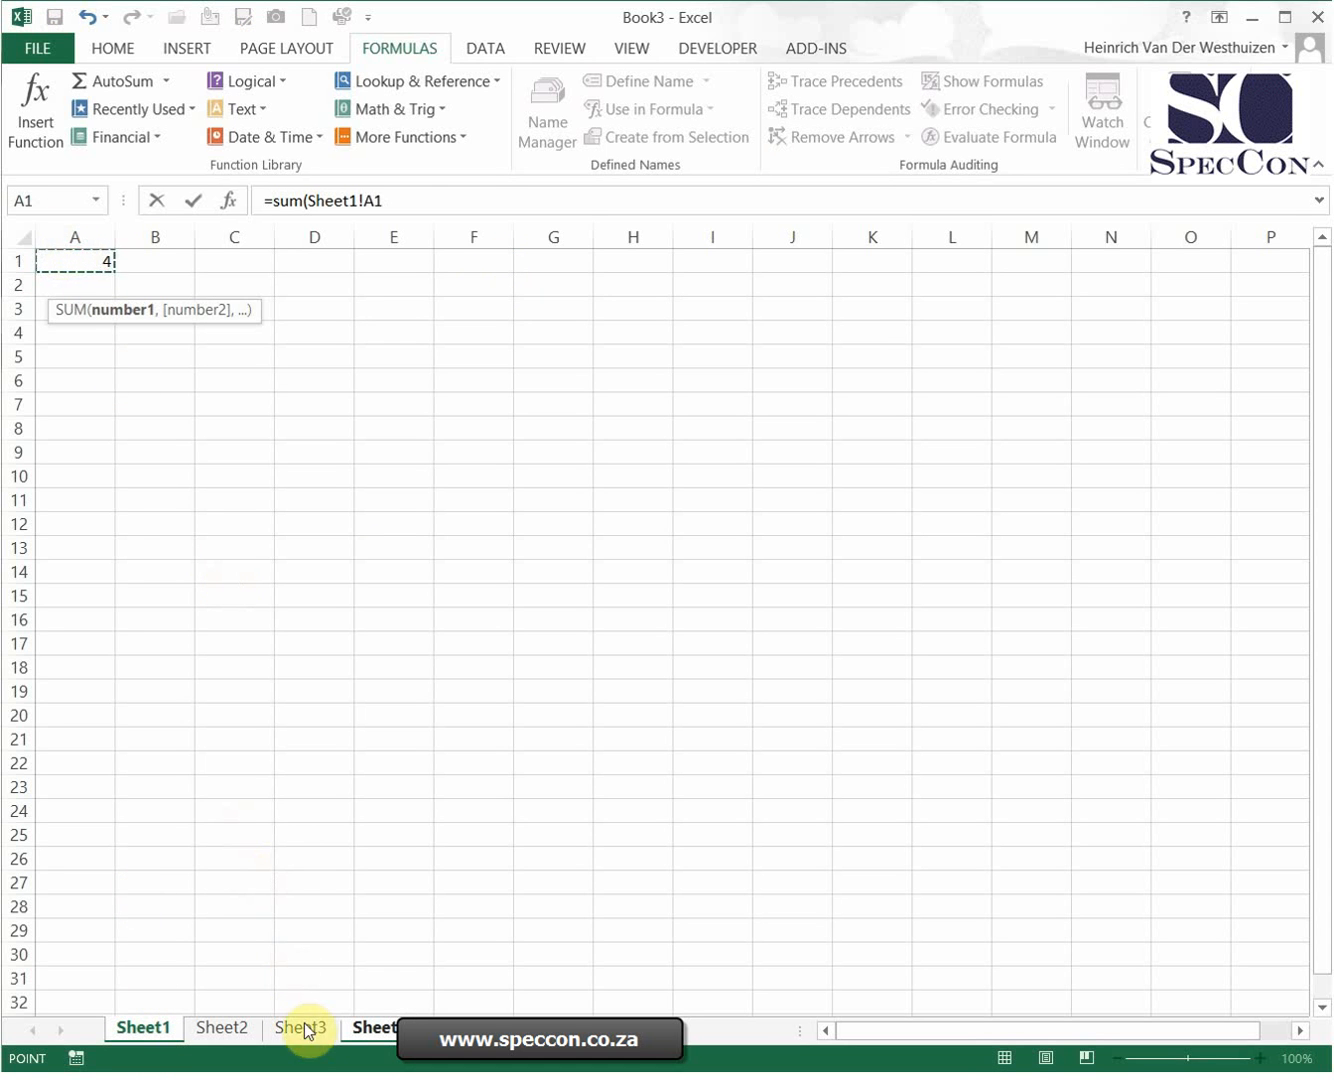
{"action": "left_click", "coordinate": [302, 1028]}
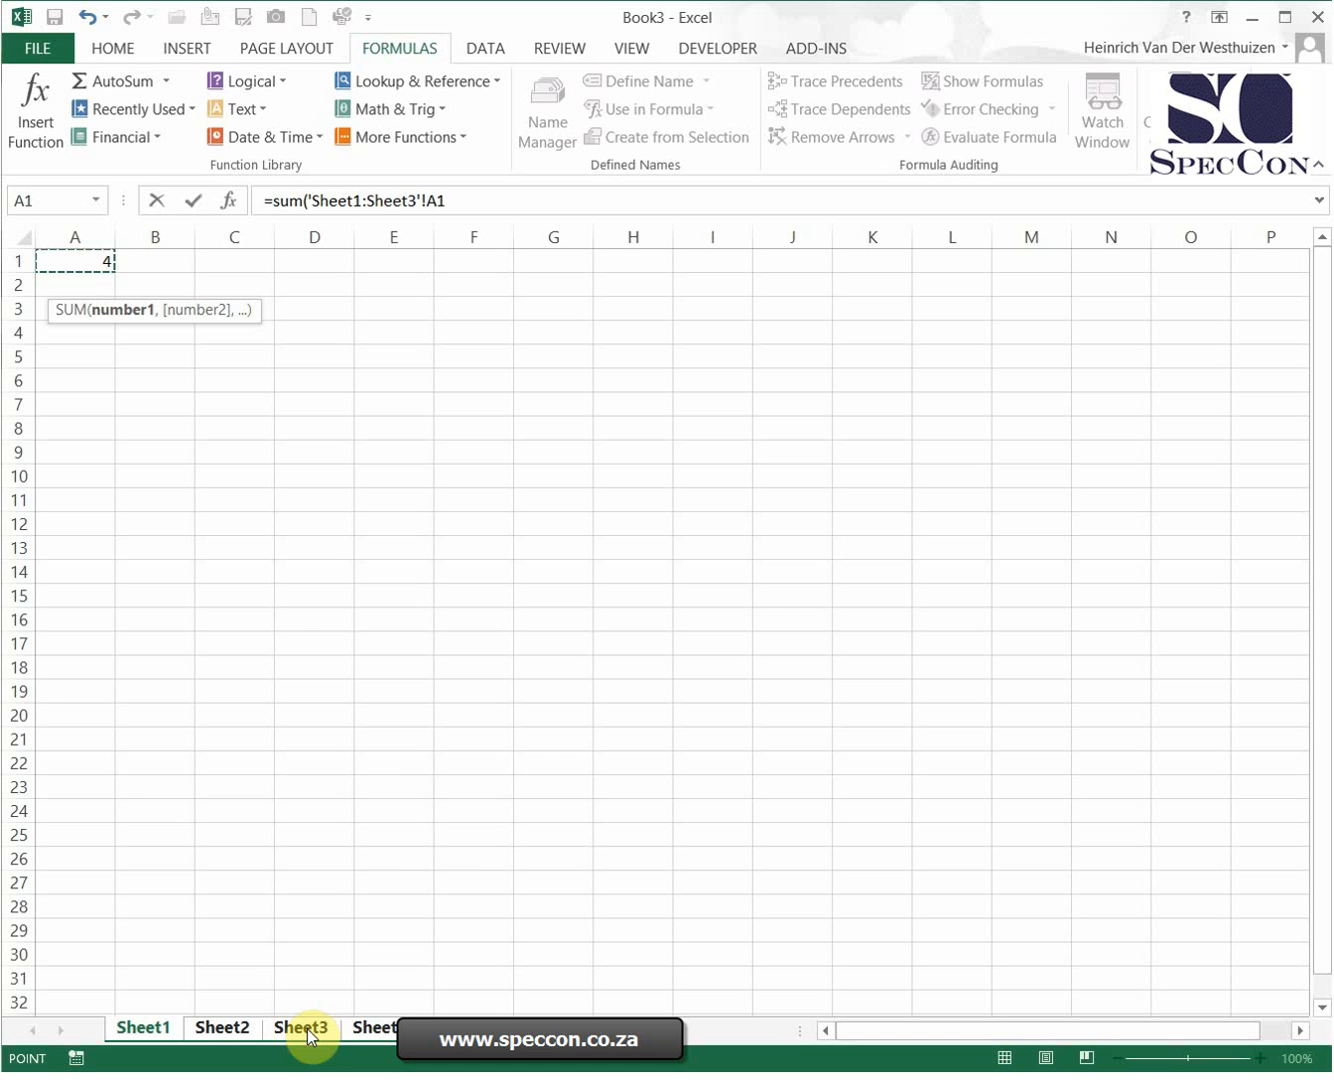
{"action": "mouse_move", "coordinate": [556, 486]}
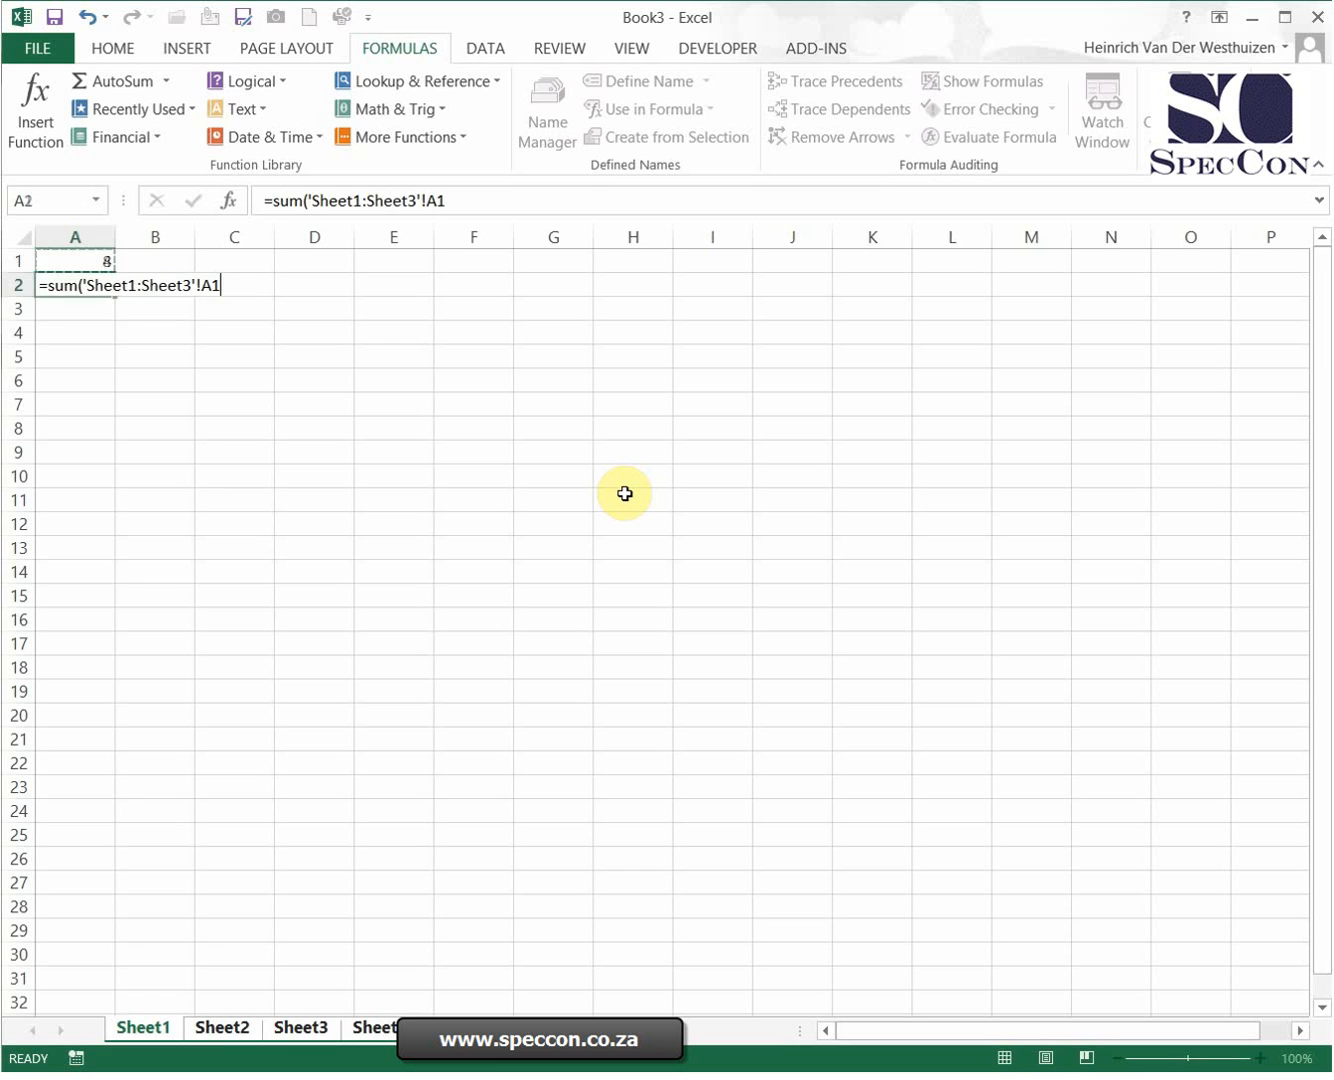
{"action": "key", "text": "Return"}
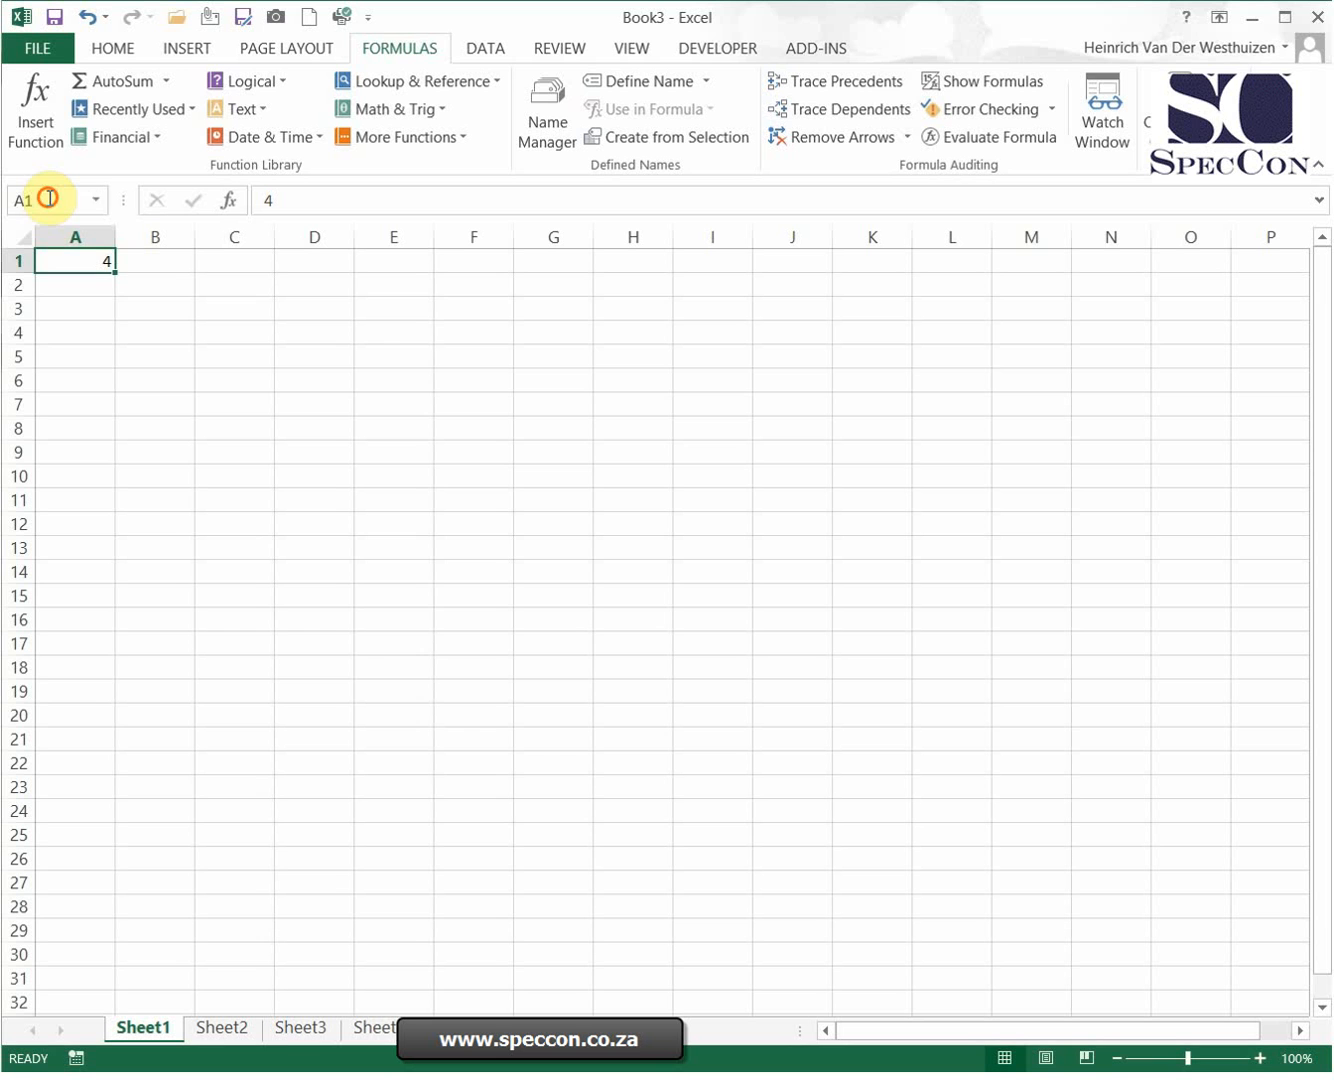
Name A1 on Sheets 1–3 cella, cellb and cellc via the Name Box, then review them in Name Manager.
{"action": "type", "text": "cell"}
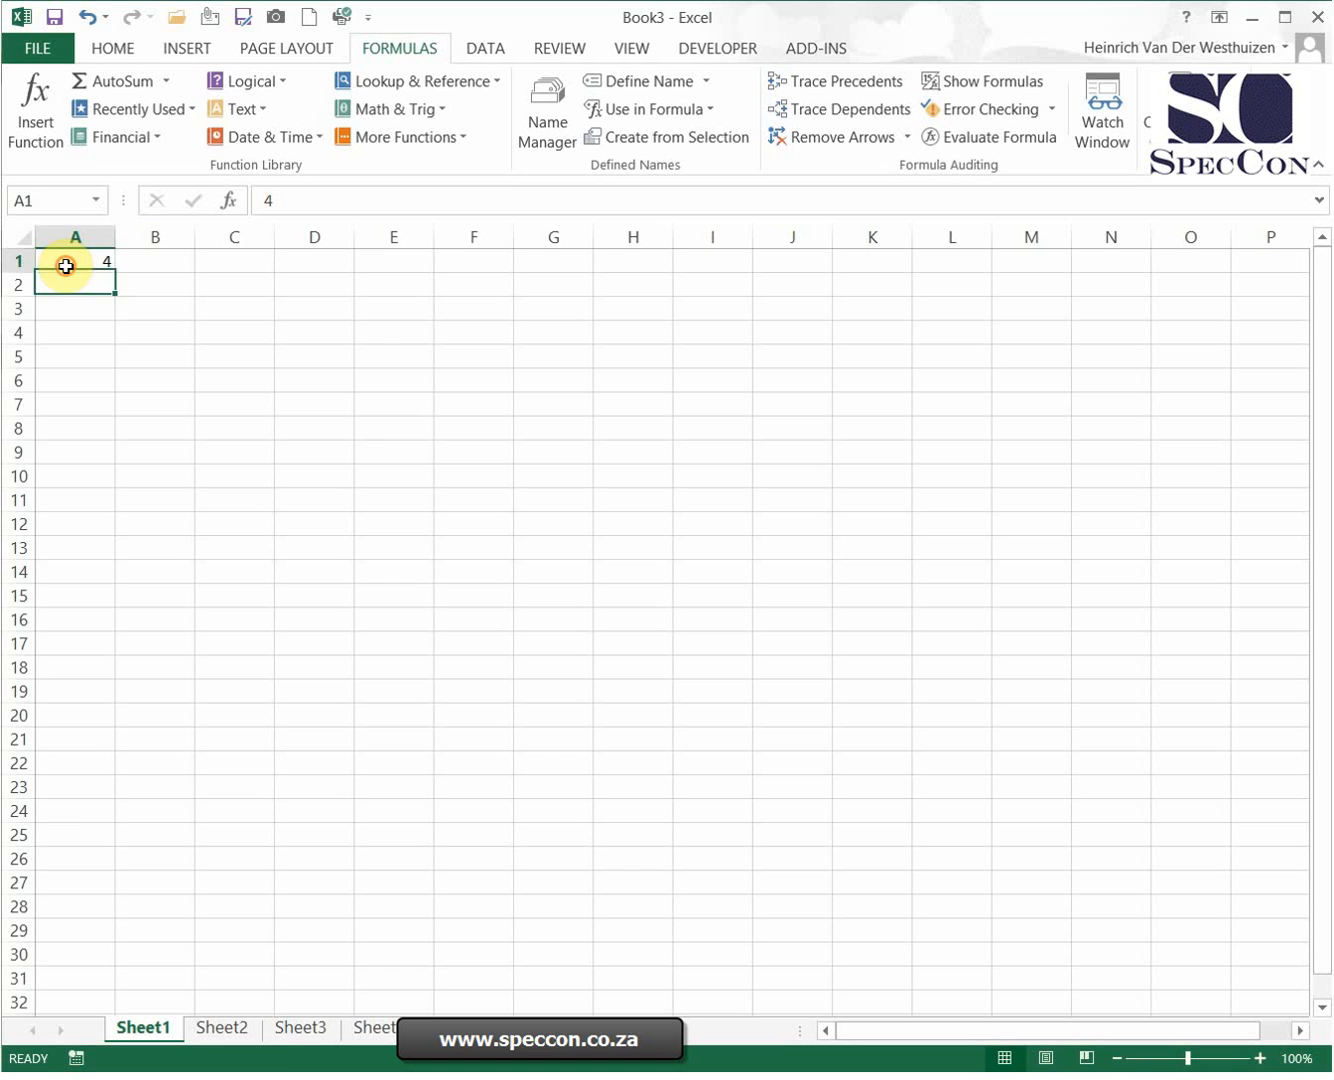
{"action": "left_click", "coordinate": [222, 1028]}
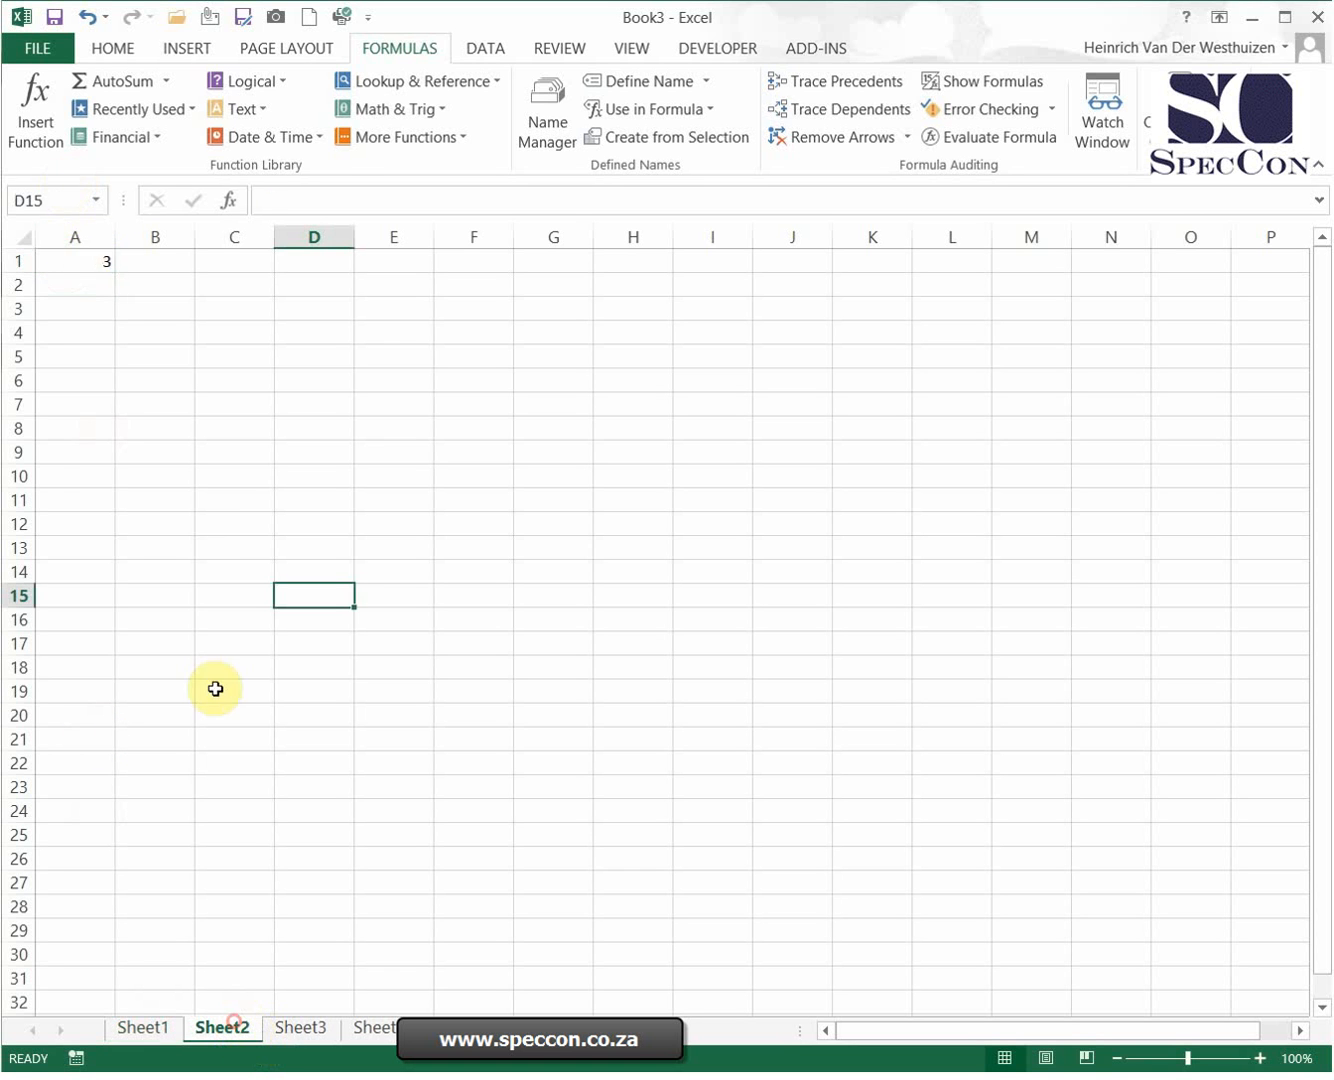
{"action": "type", "text": "cell"}
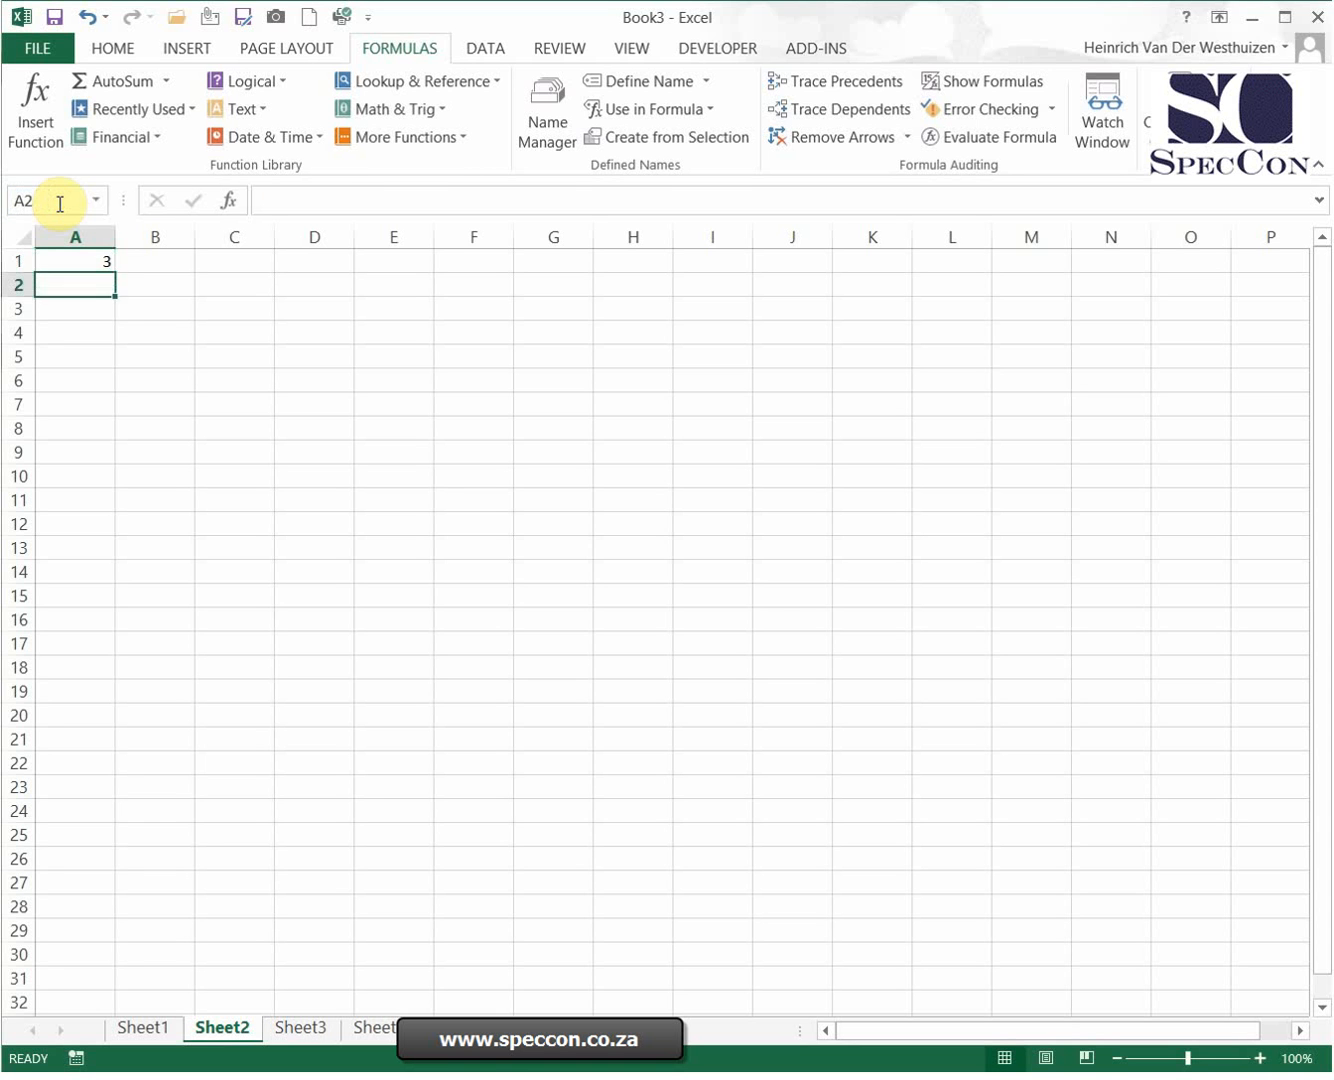
{"action": "left_click", "coordinate": [300, 1028]}
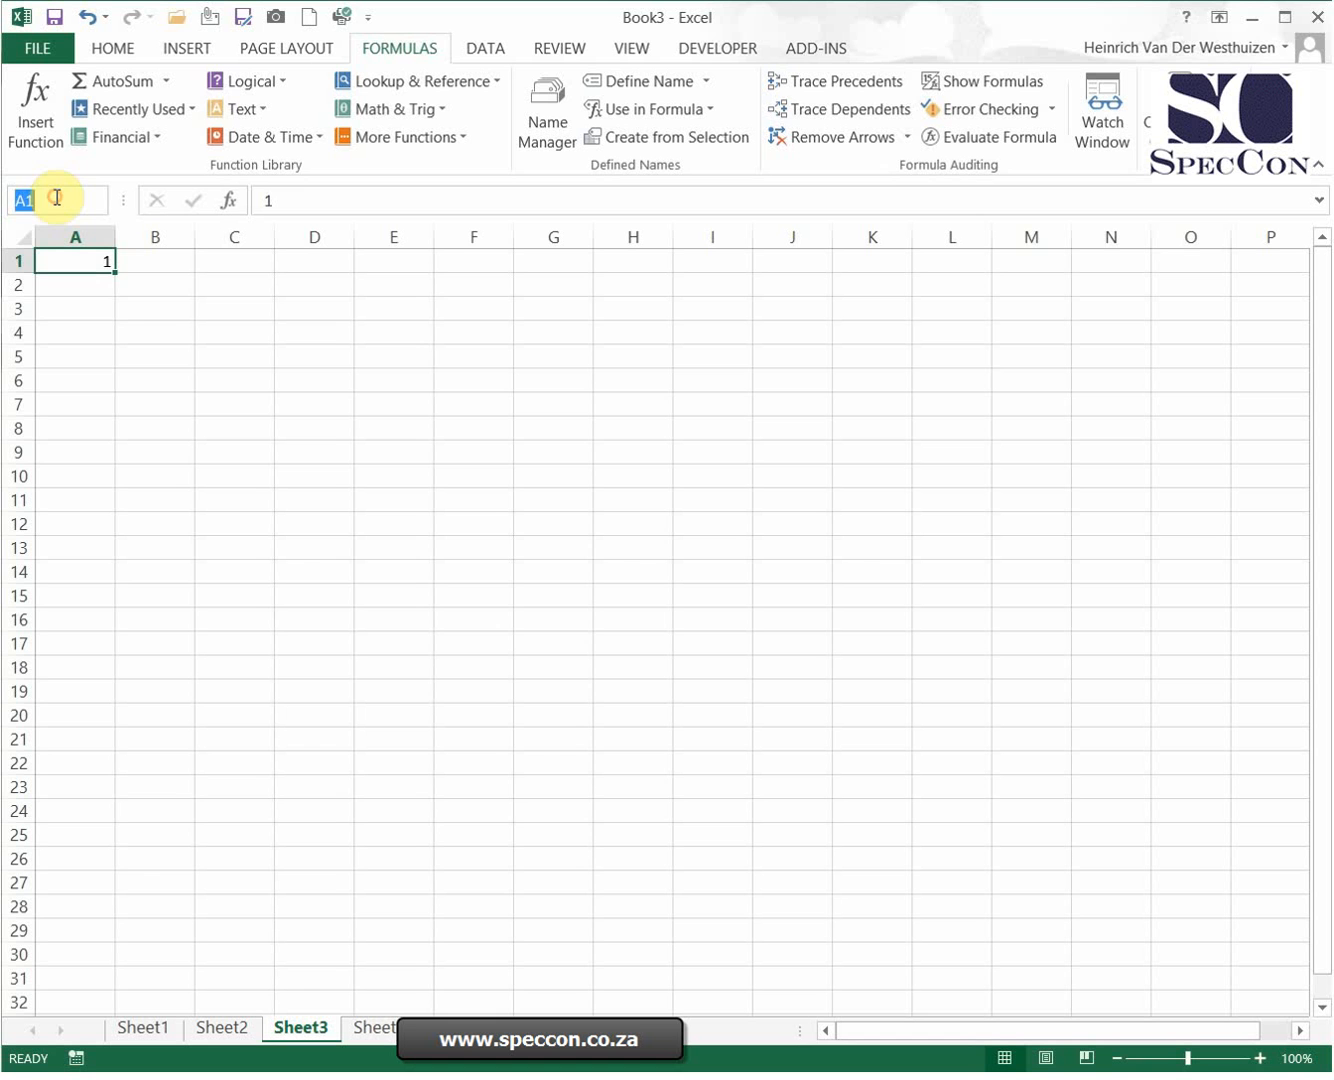
{"action": "type", "text": "cellv"}
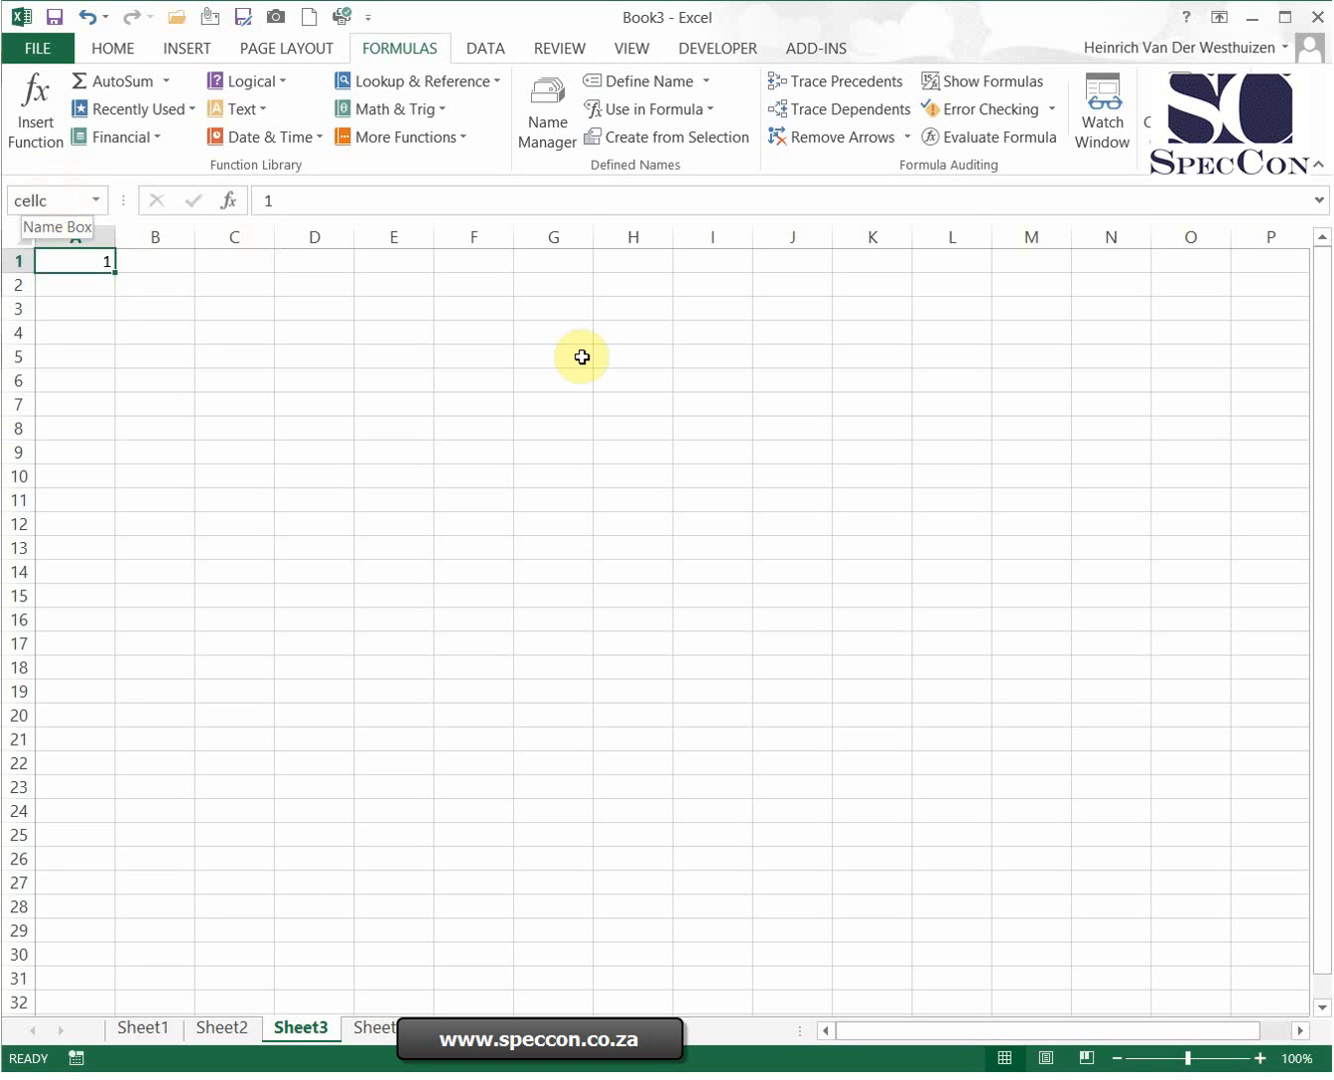
{"action": "left_click", "coordinate": [546, 110]}
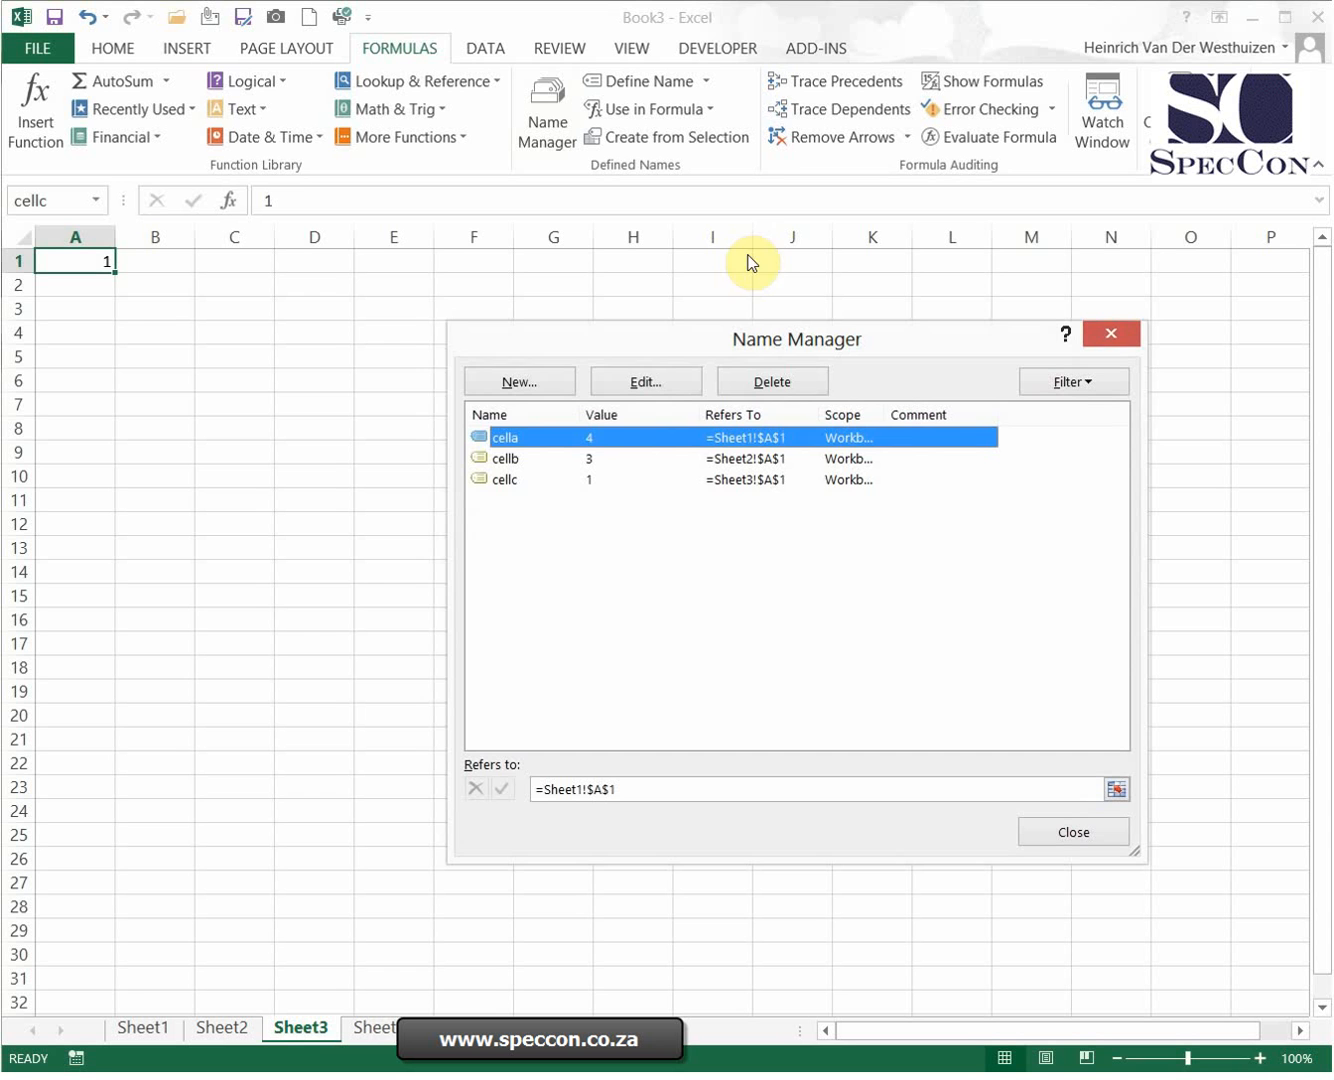
{"action": "mouse_move", "coordinate": [1108, 332]}
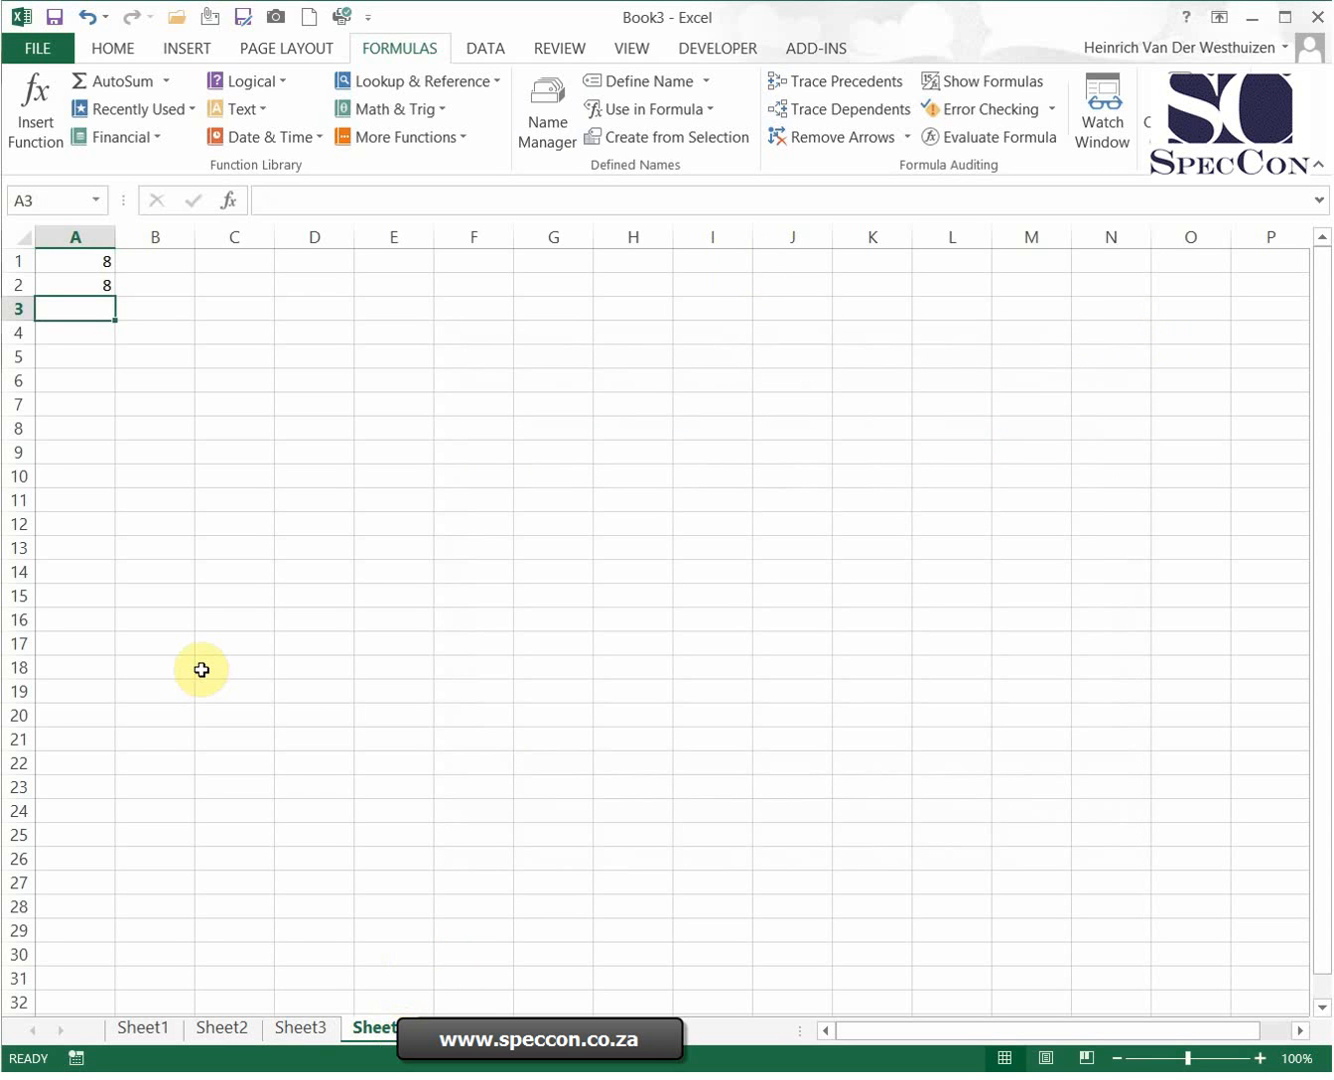
In Sheet4 A3 enter =cella+cellb+cellc, showing 8.
{"action": "type", "text": "=cella"}
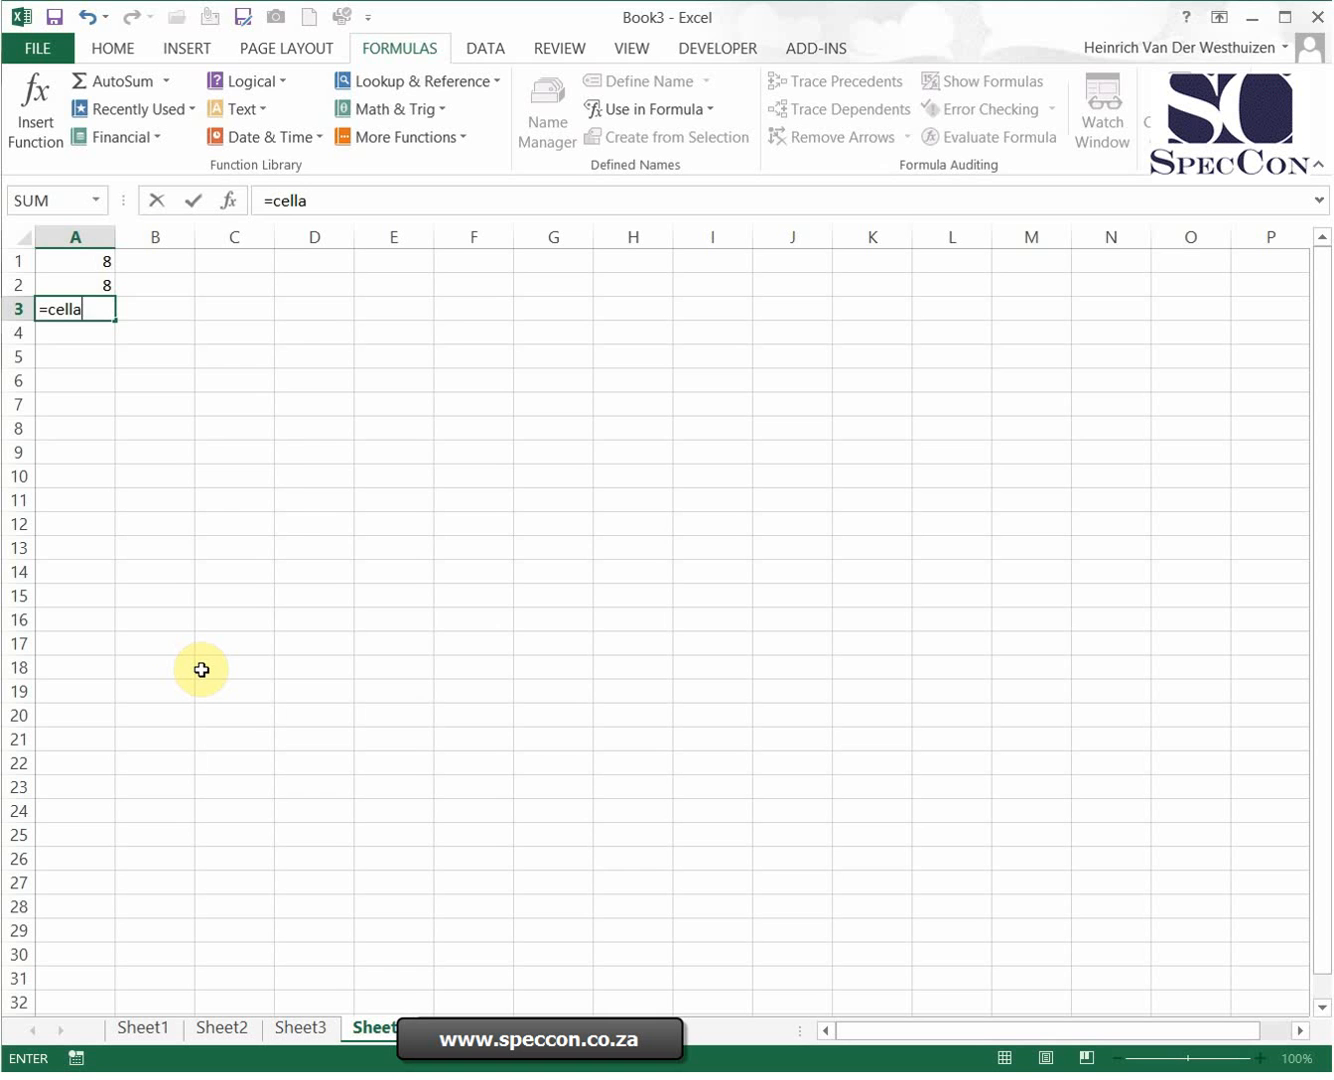
{"action": "type", "text": "+cellb"}
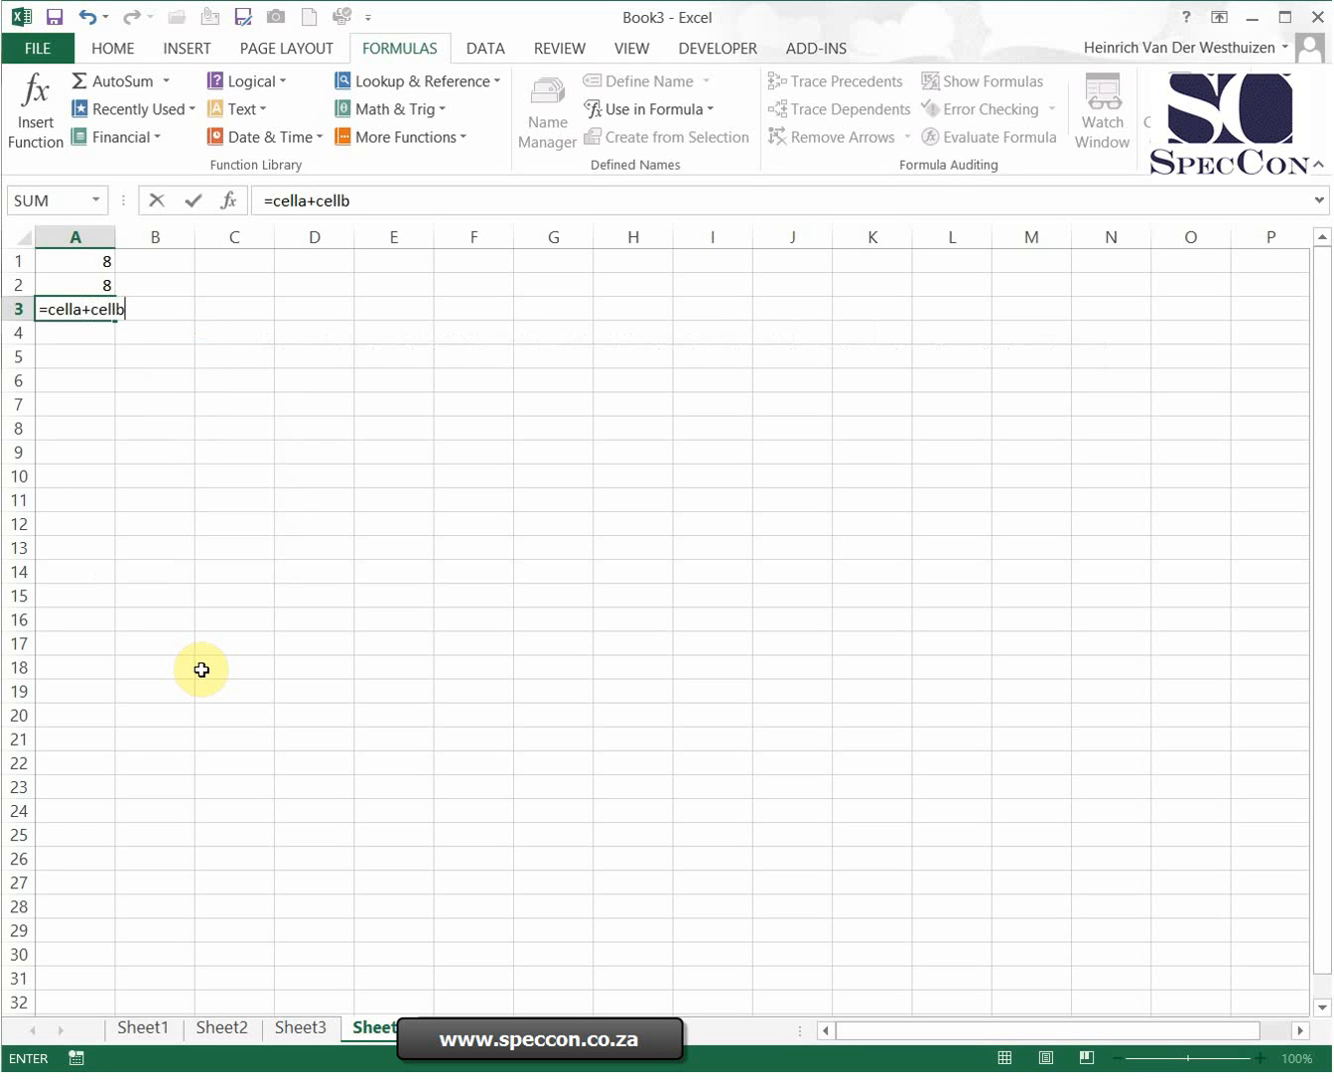
{"action": "type", "text": "+cellc"}
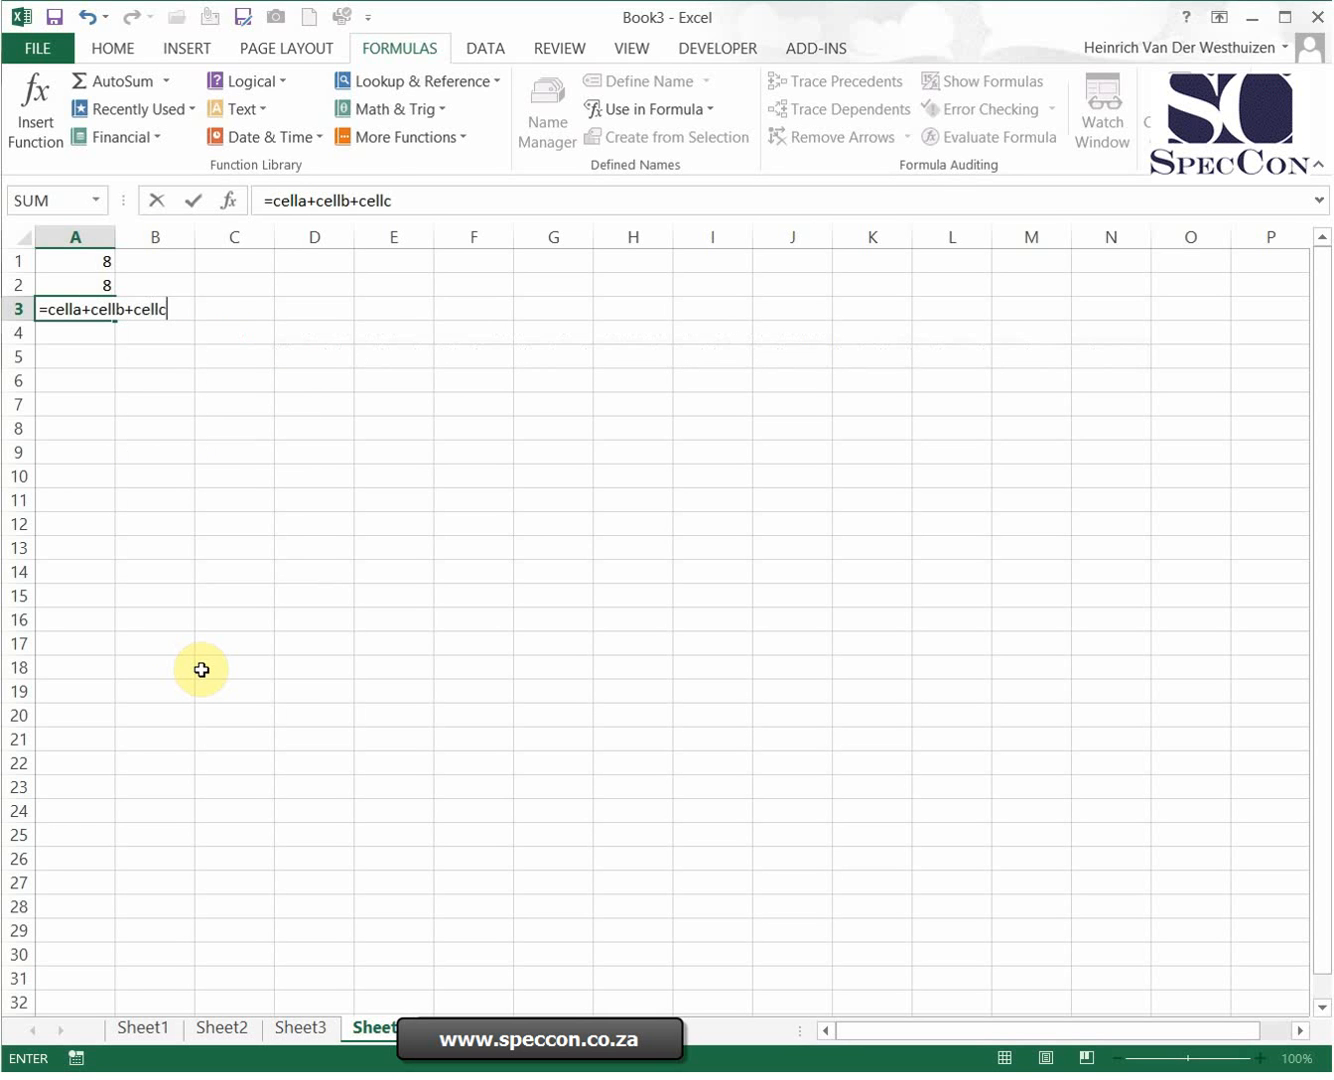
{"action": "key", "text": "Return"}
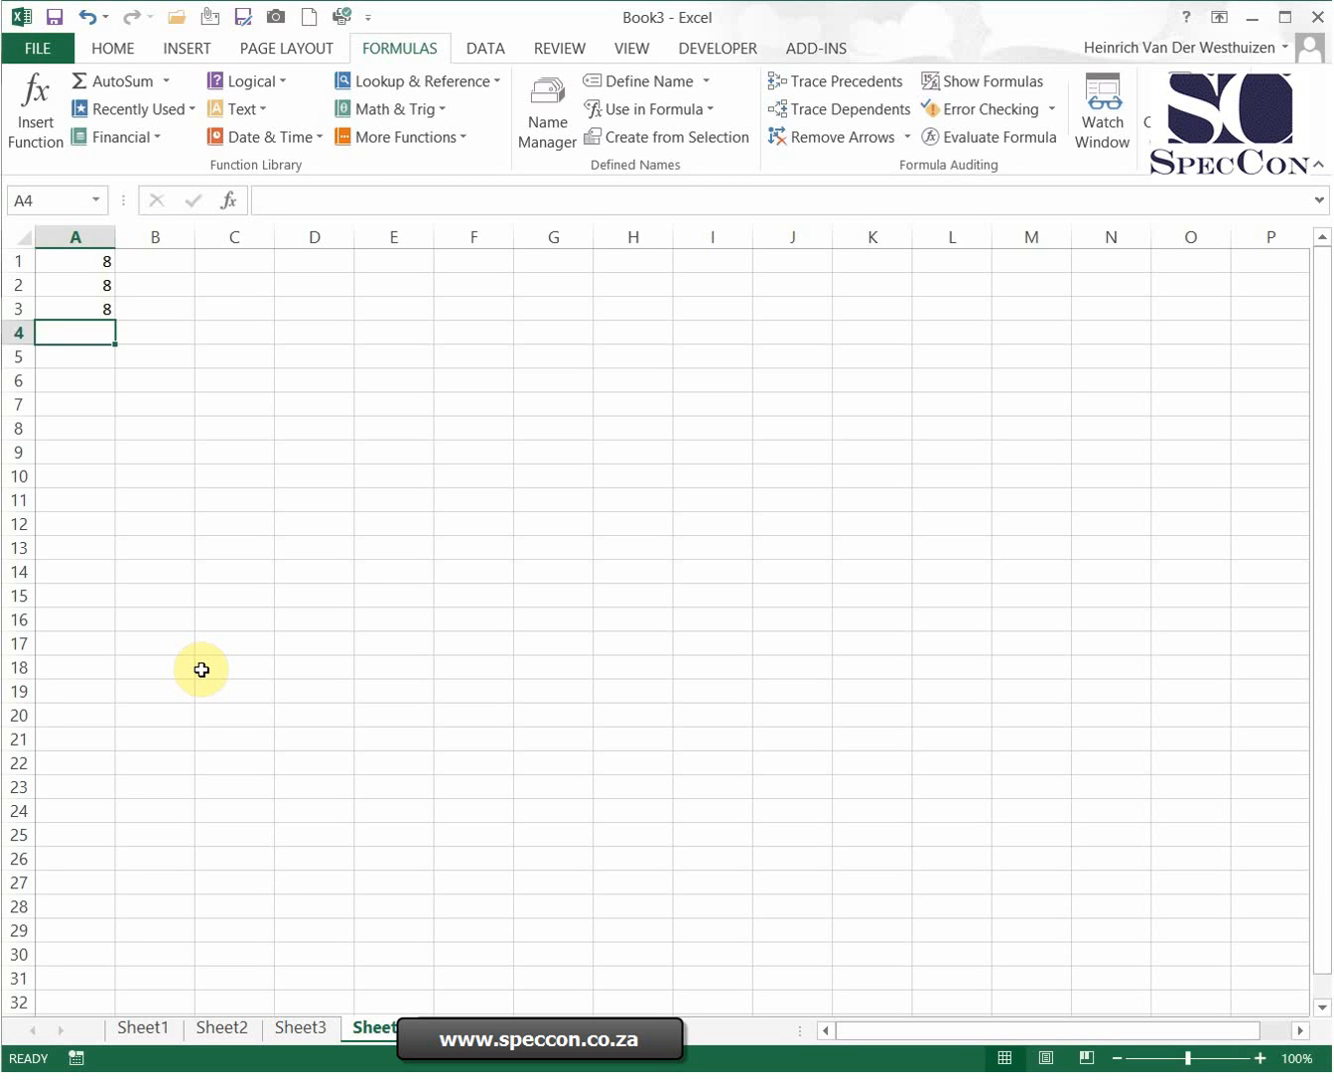
Compare the formulas in A1, A2 and A3 in the formula bar.
{"action": "left_click", "coordinate": [74, 260]}
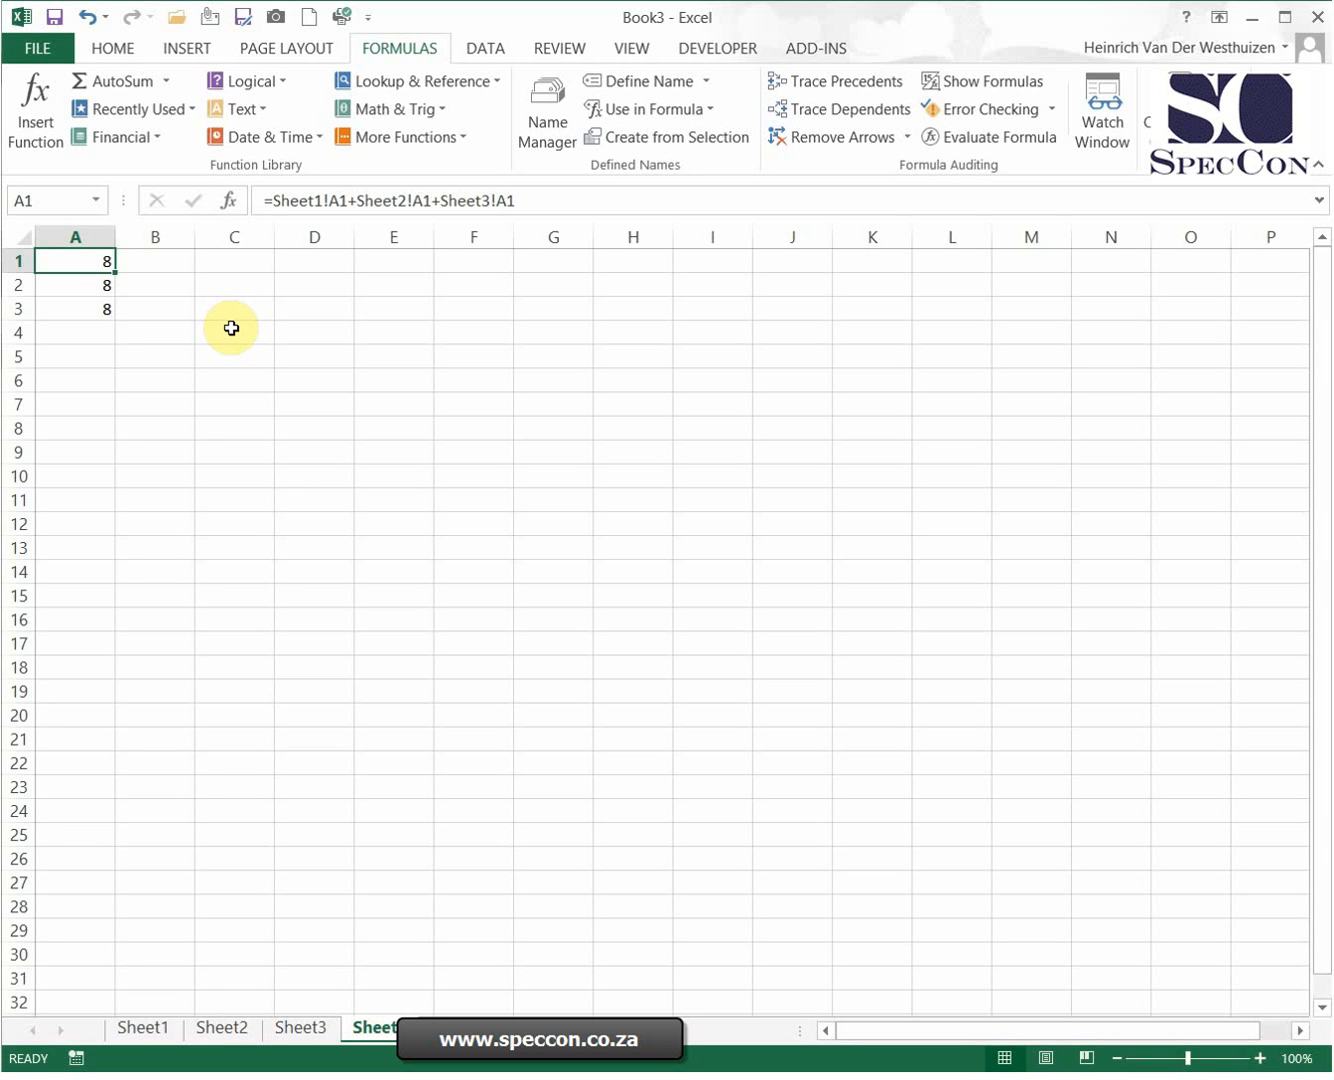
{"action": "left_click", "coordinate": [76, 284]}
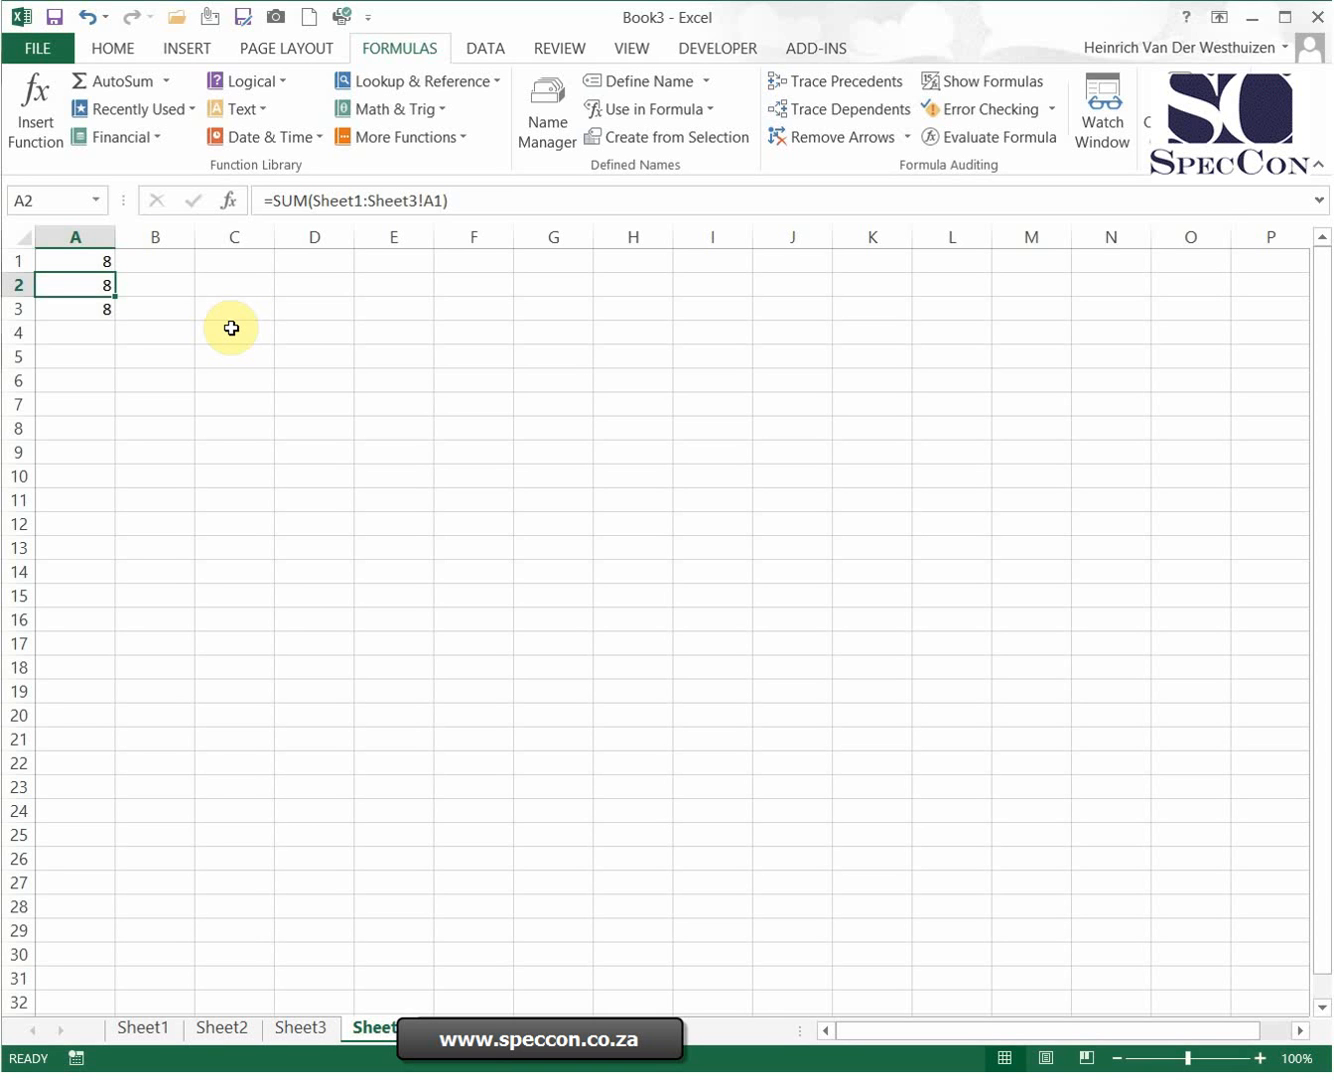
{"action": "left_click", "coordinate": [74, 308]}
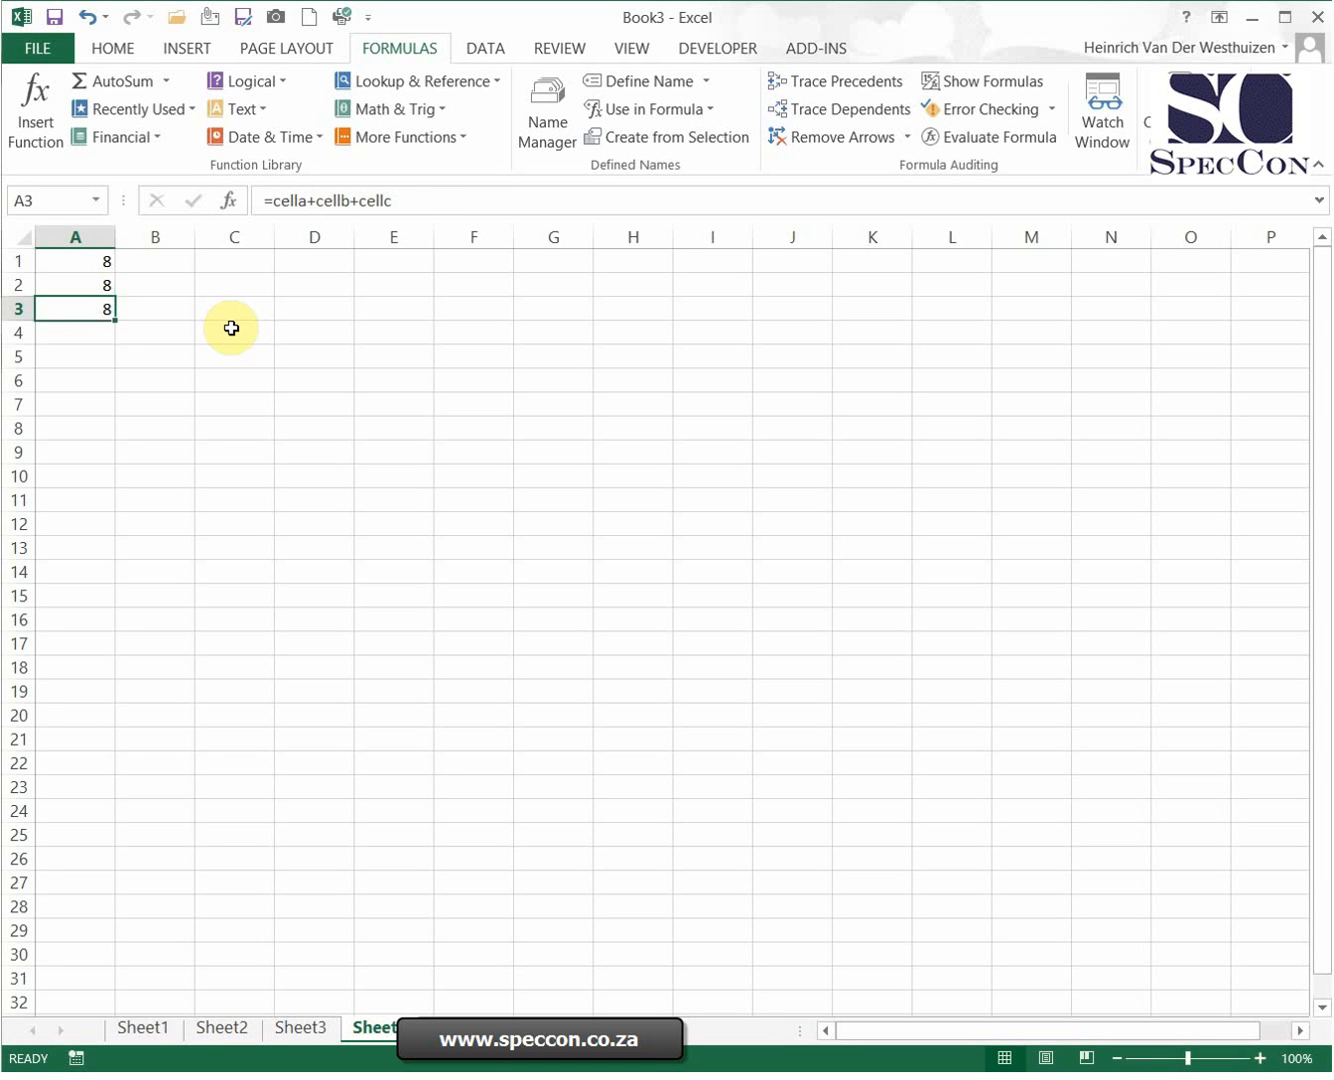
{"action": "left_click", "coordinate": [74, 260]}
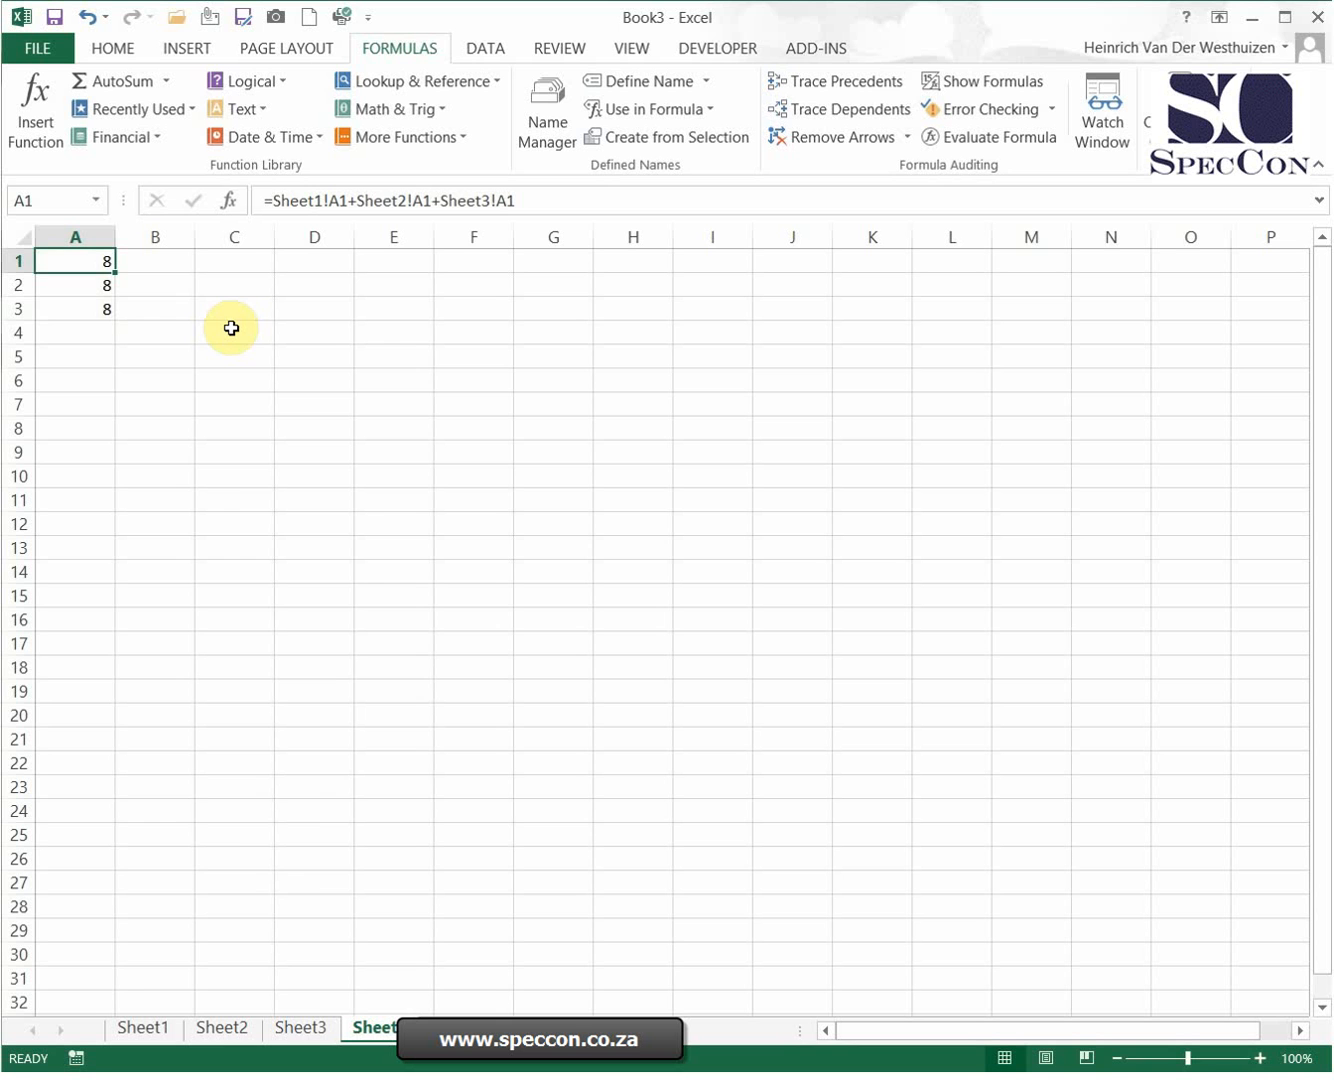
Rename the first sheet to 'Sheet 1' and check that Sheet4's A2 and A1 formulas reference the new name.
{"action": "right_click", "coordinate": [144, 1028]}
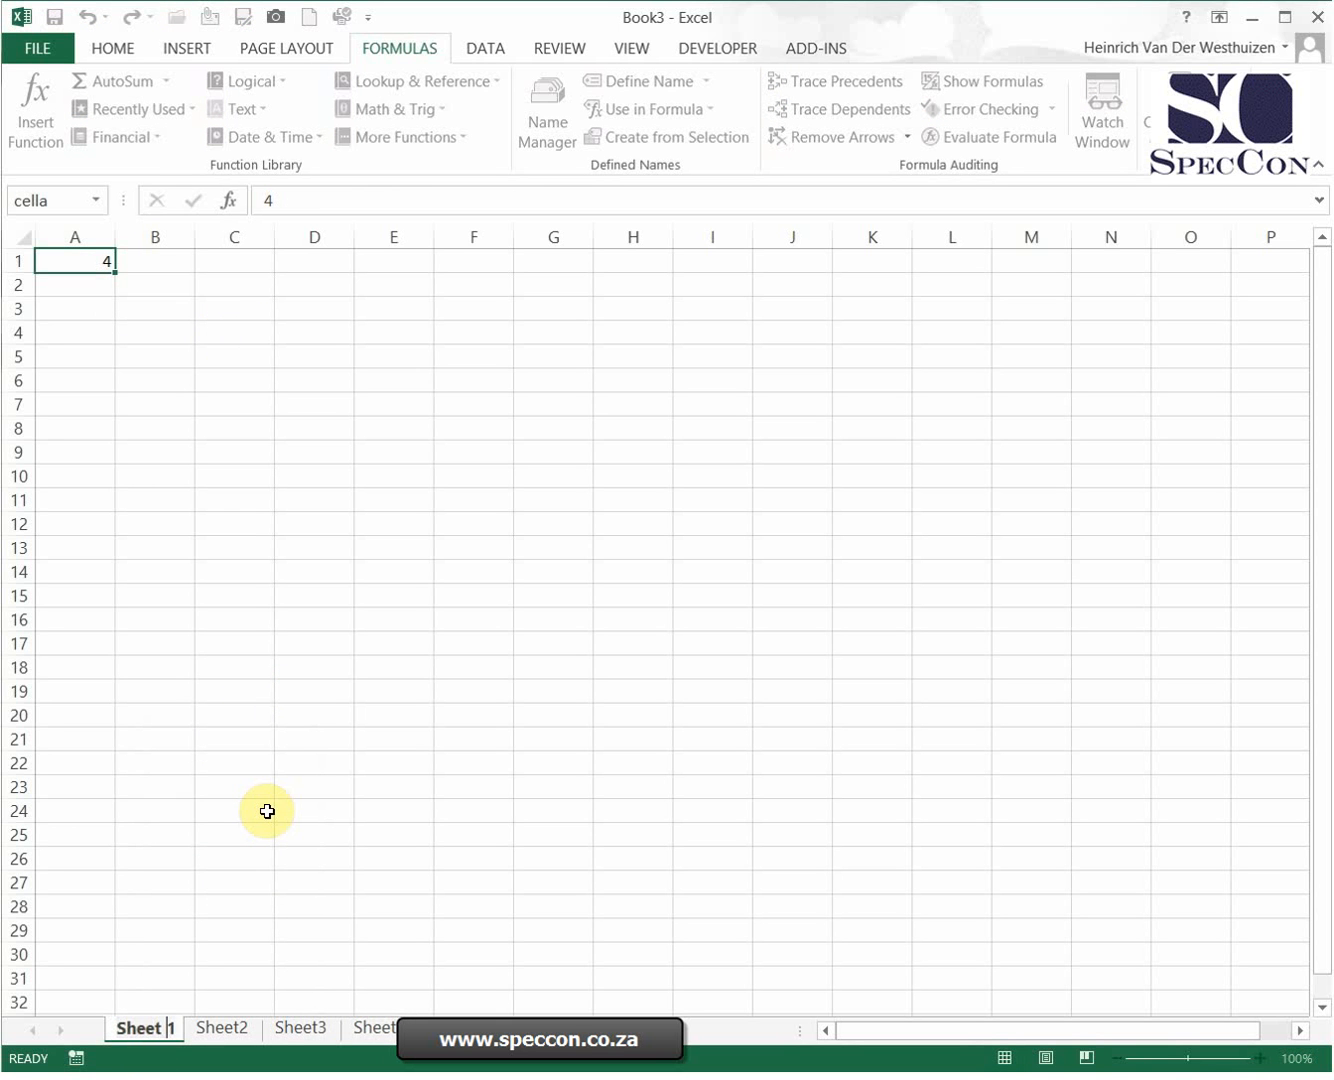
{"action": "left_click", "coordinate": [234, 812]}
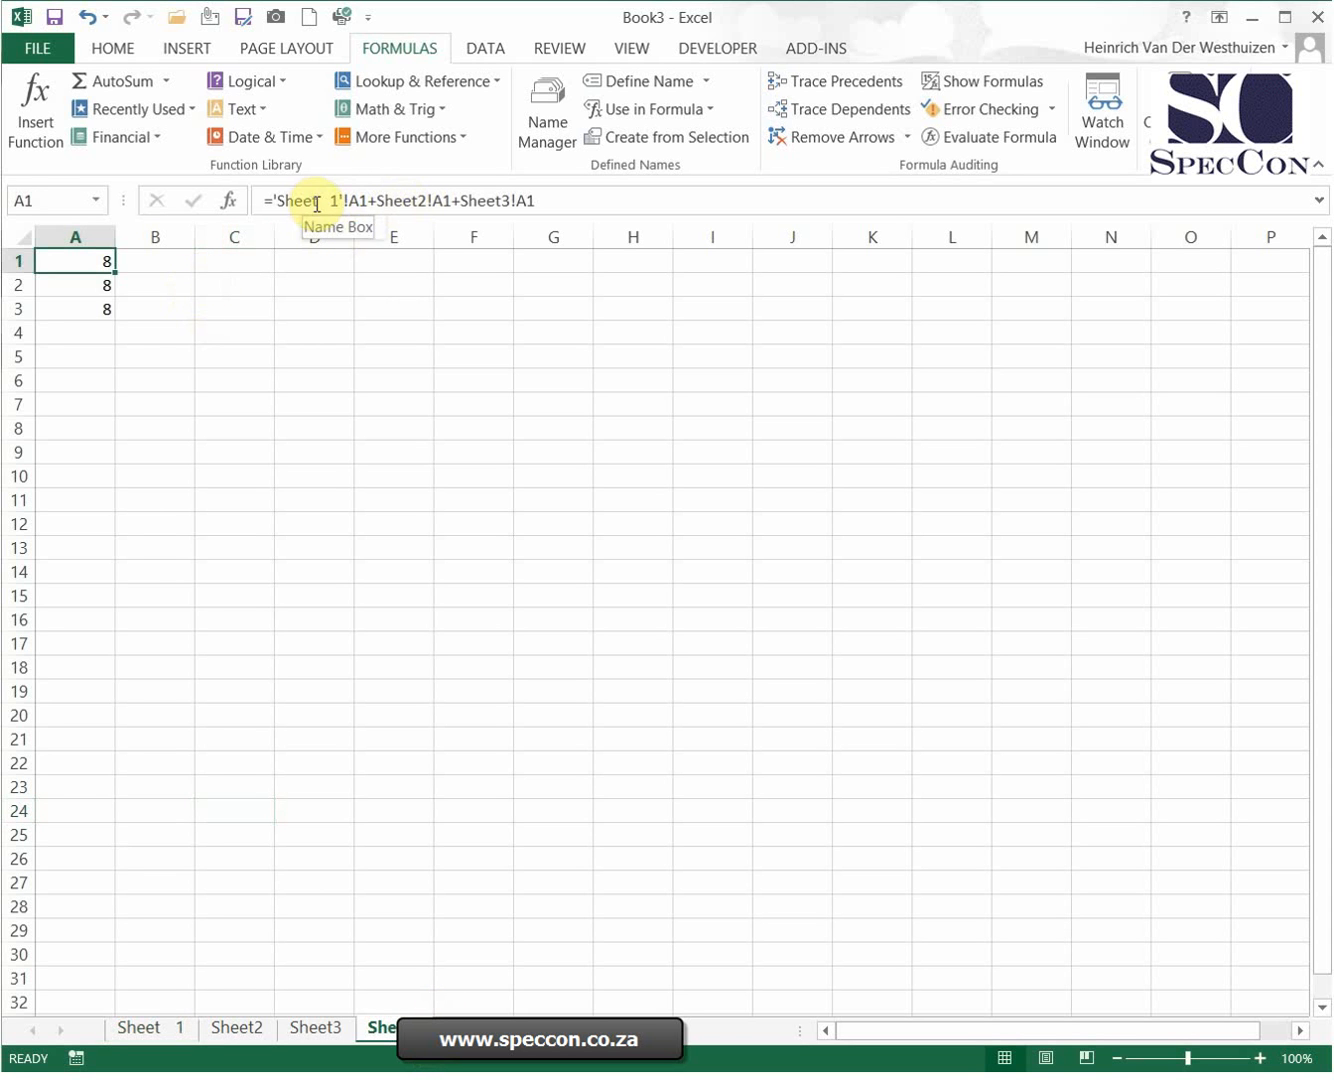
{"action": "mouse_move", "coordinate": [468, 564]}
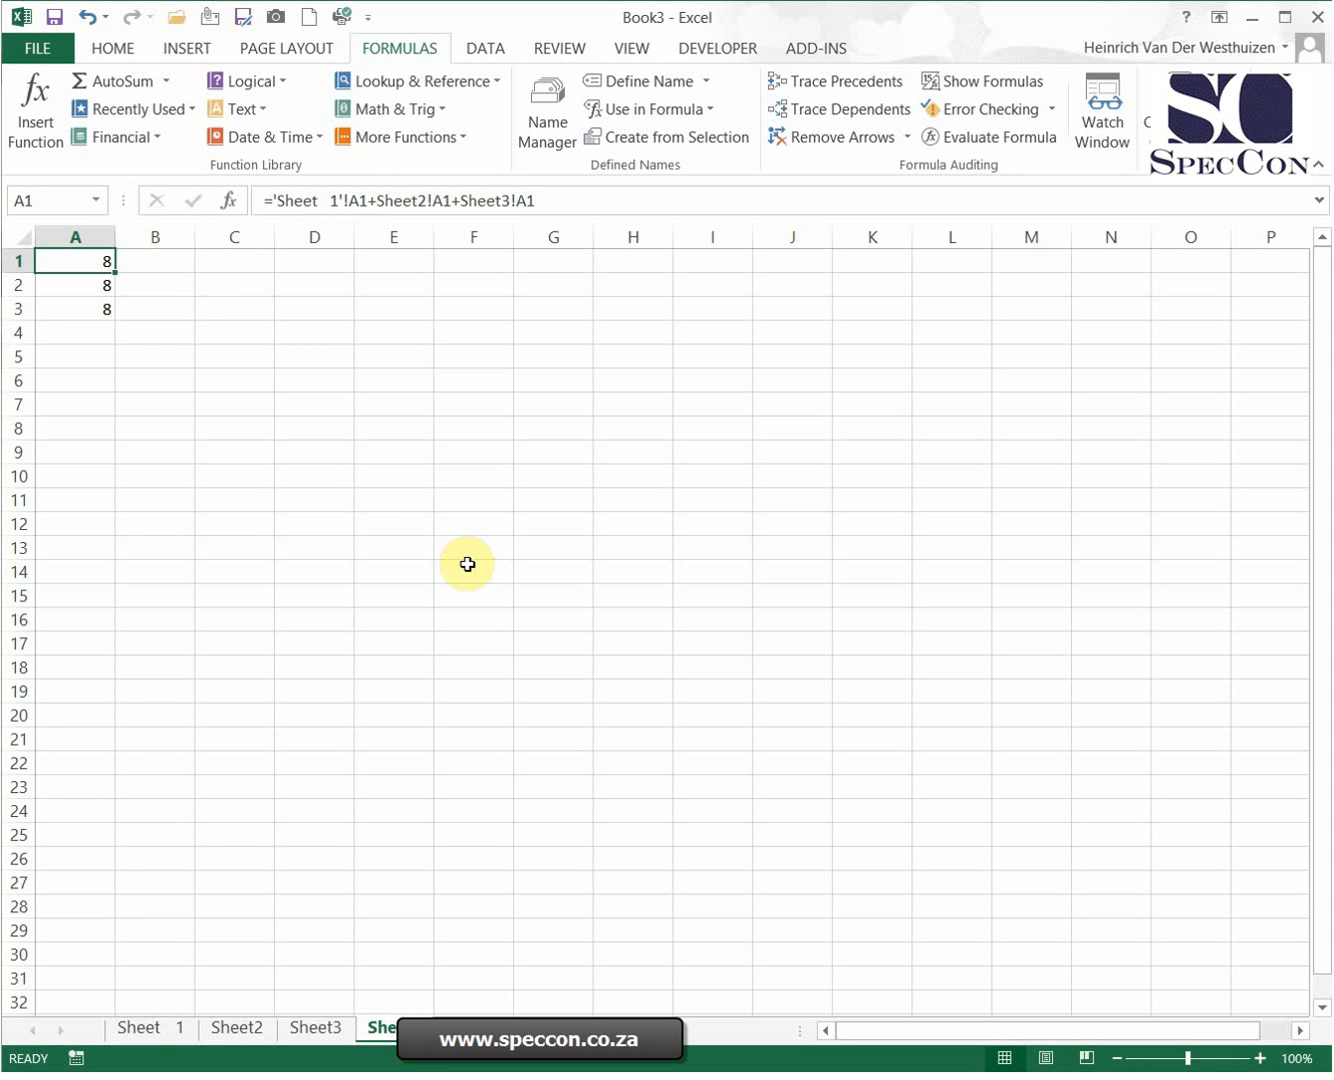
{"action": "mouse_move", "coordinate": [508, 216]}
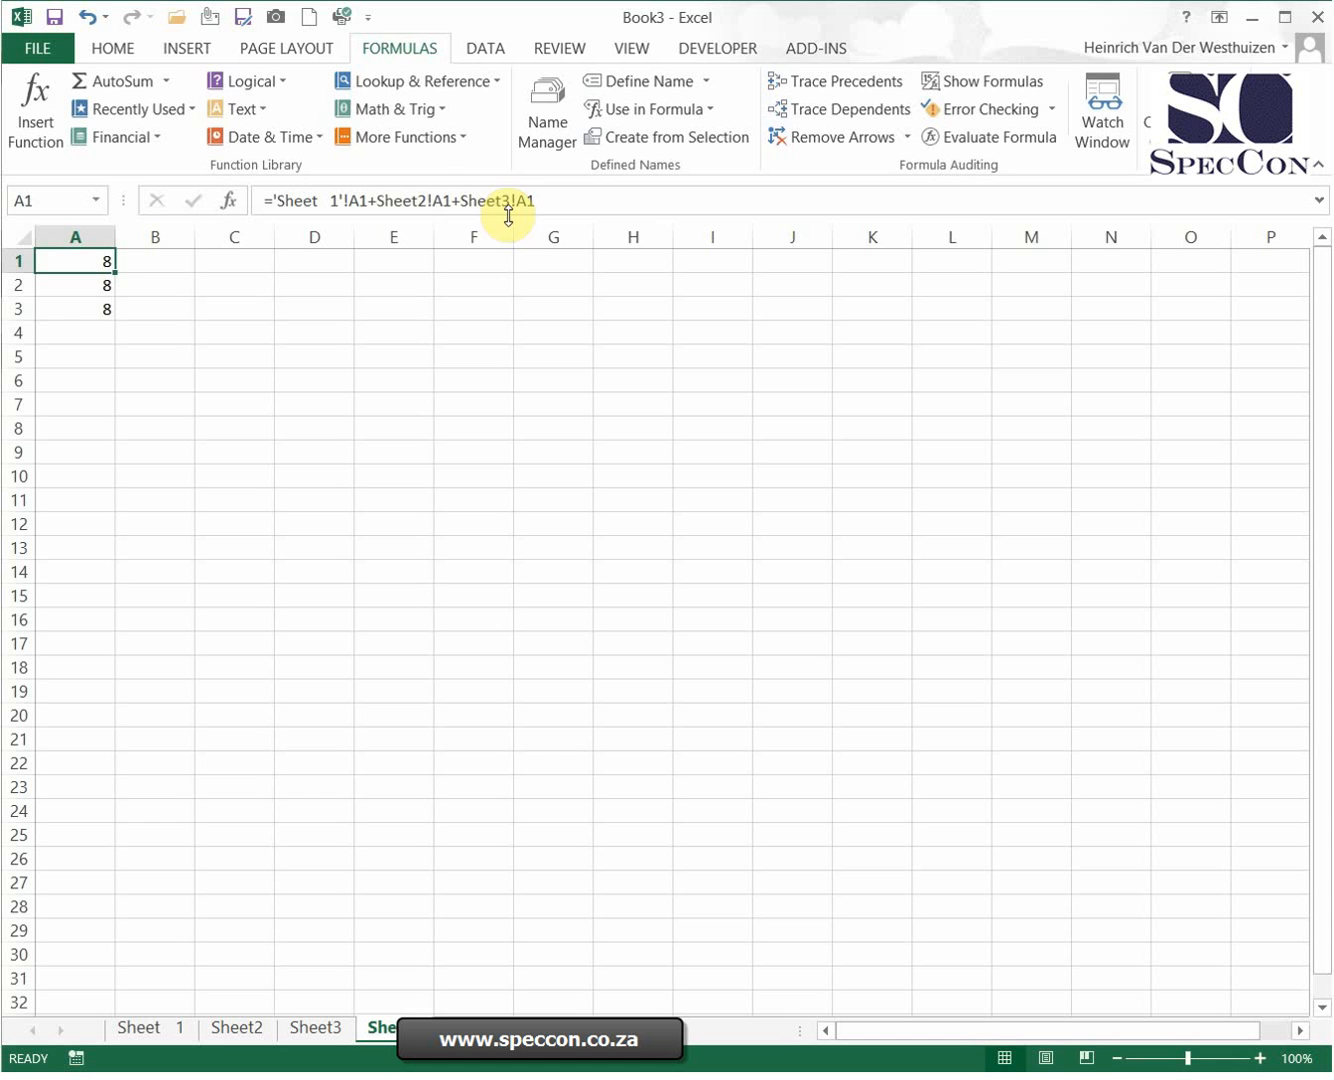
{"action": "left_click", "coordinate": [416, 200]}
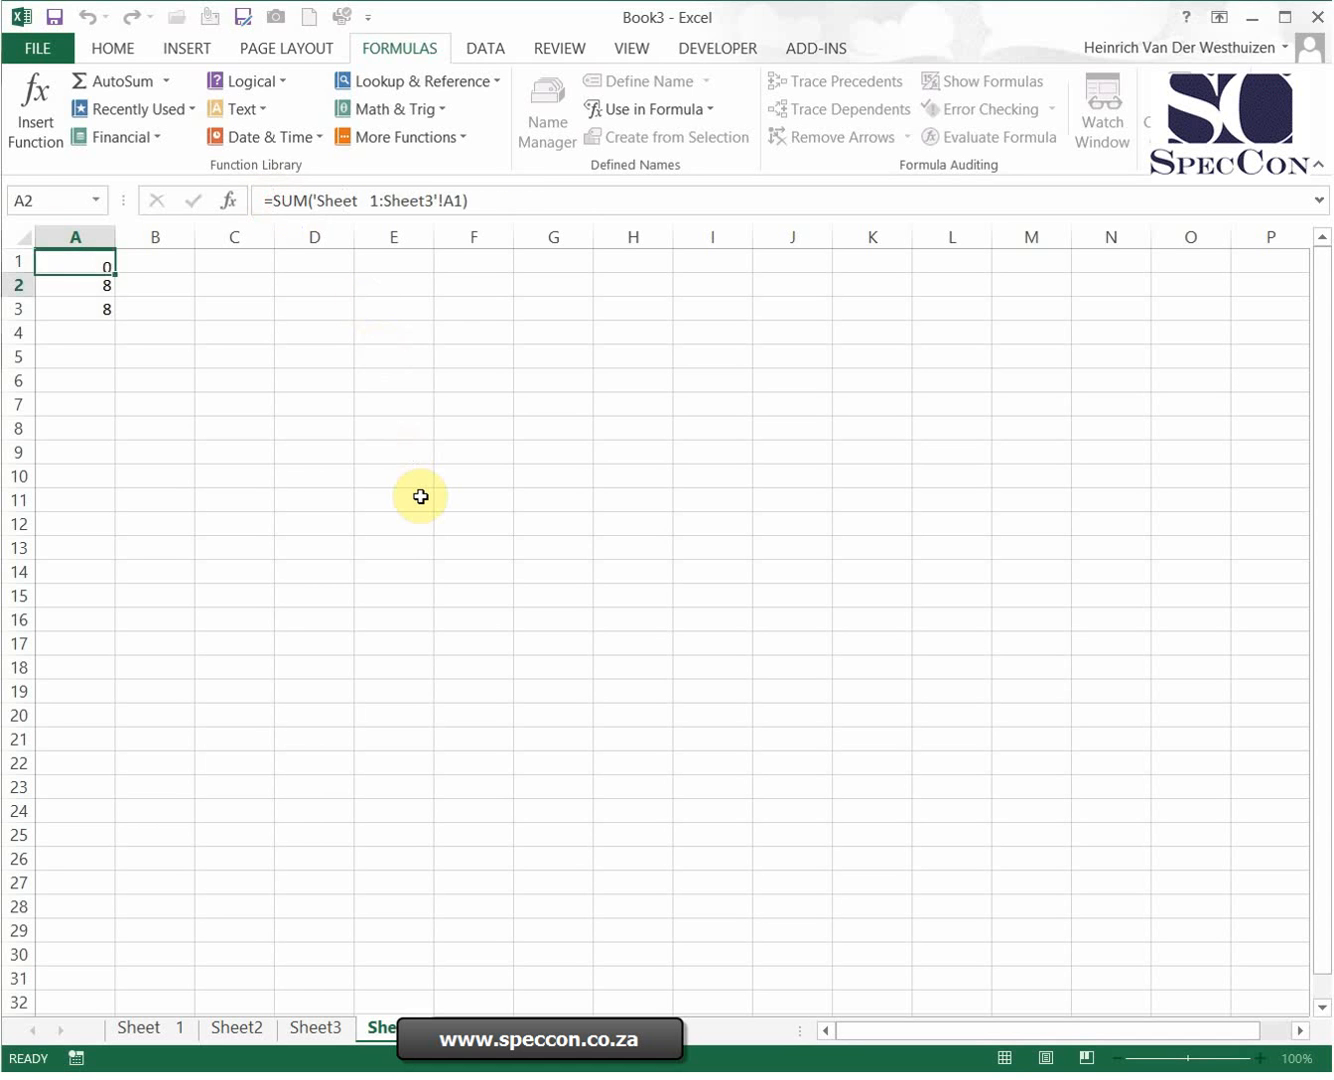
{"action": "left_click", "coordinate": [74, 260]}
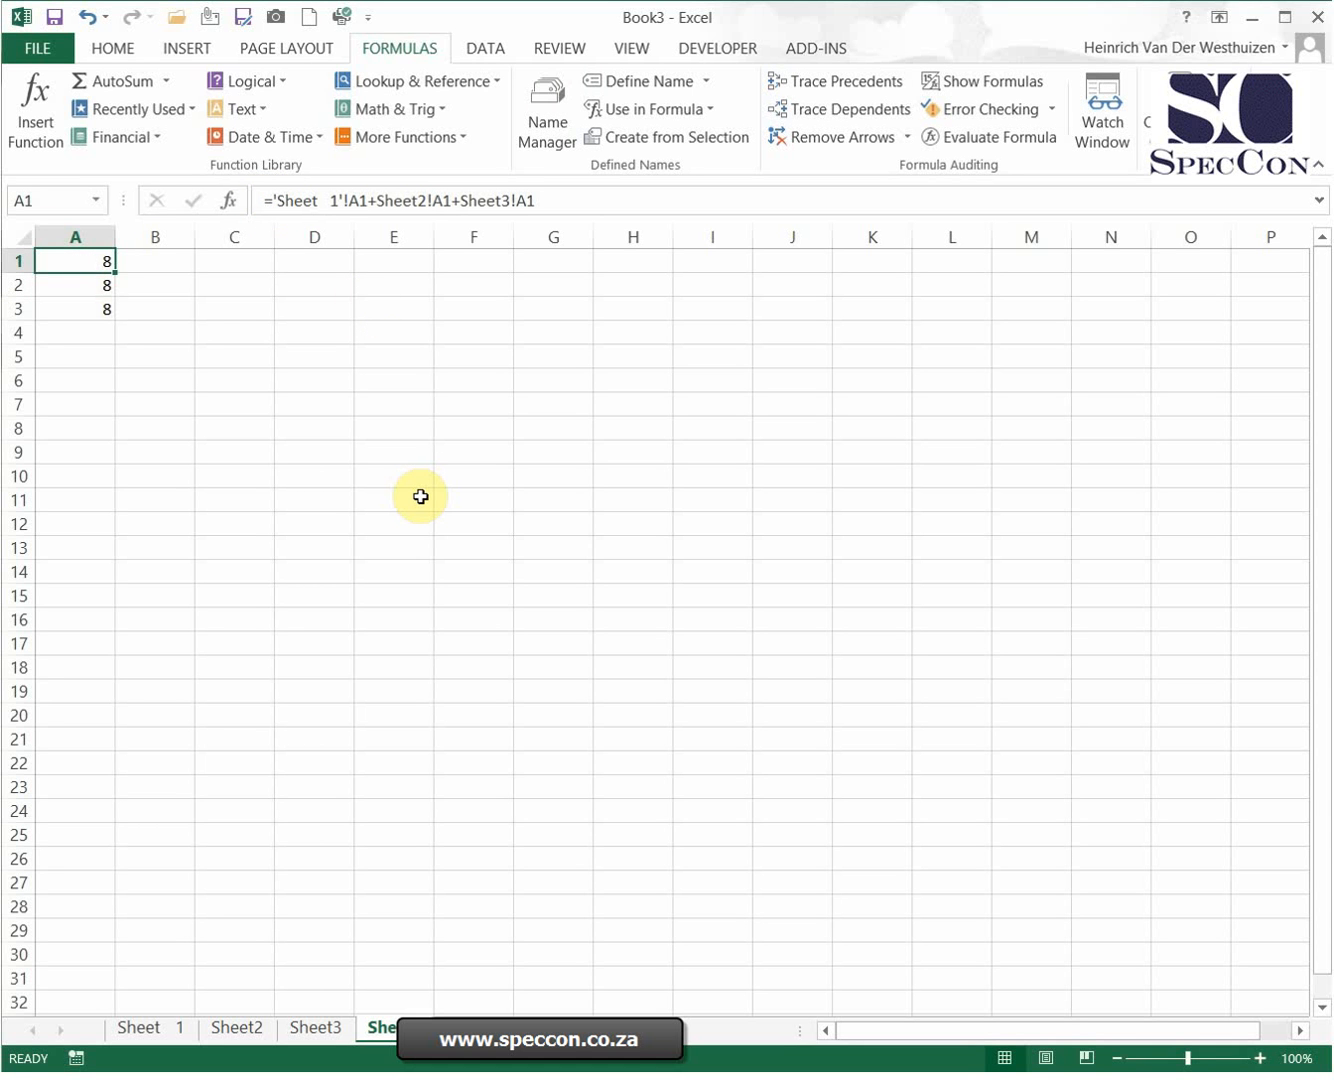